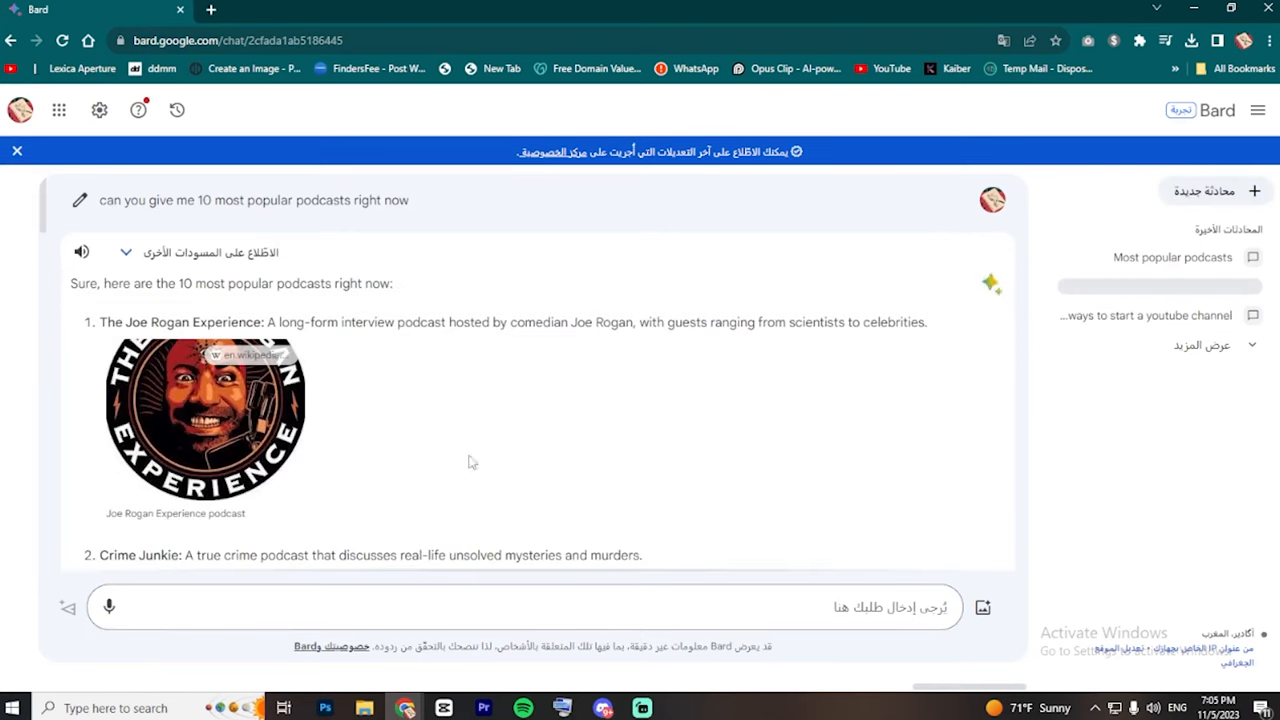
# - Search YouTube for 'The Joe Rogan Experience' and browse the PowerfulJRE channel's uploads
pyautogui.scroll(-3)
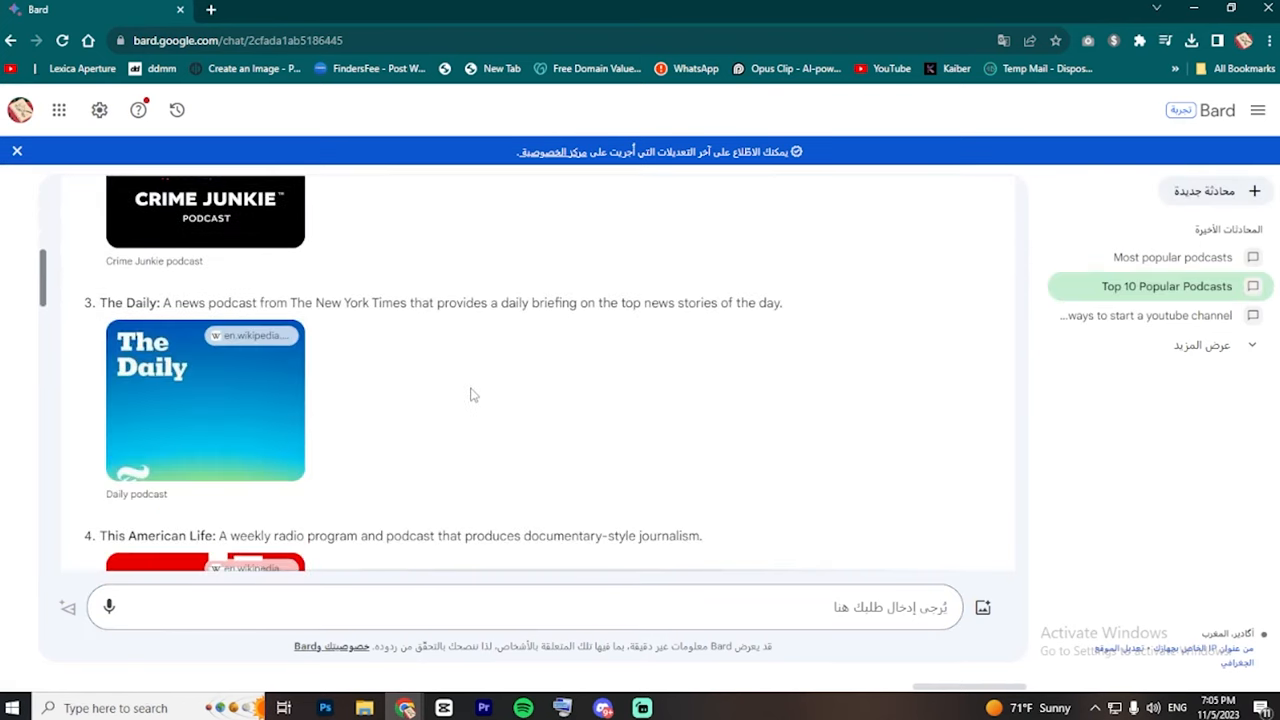
pyautogui.scroll(-3)
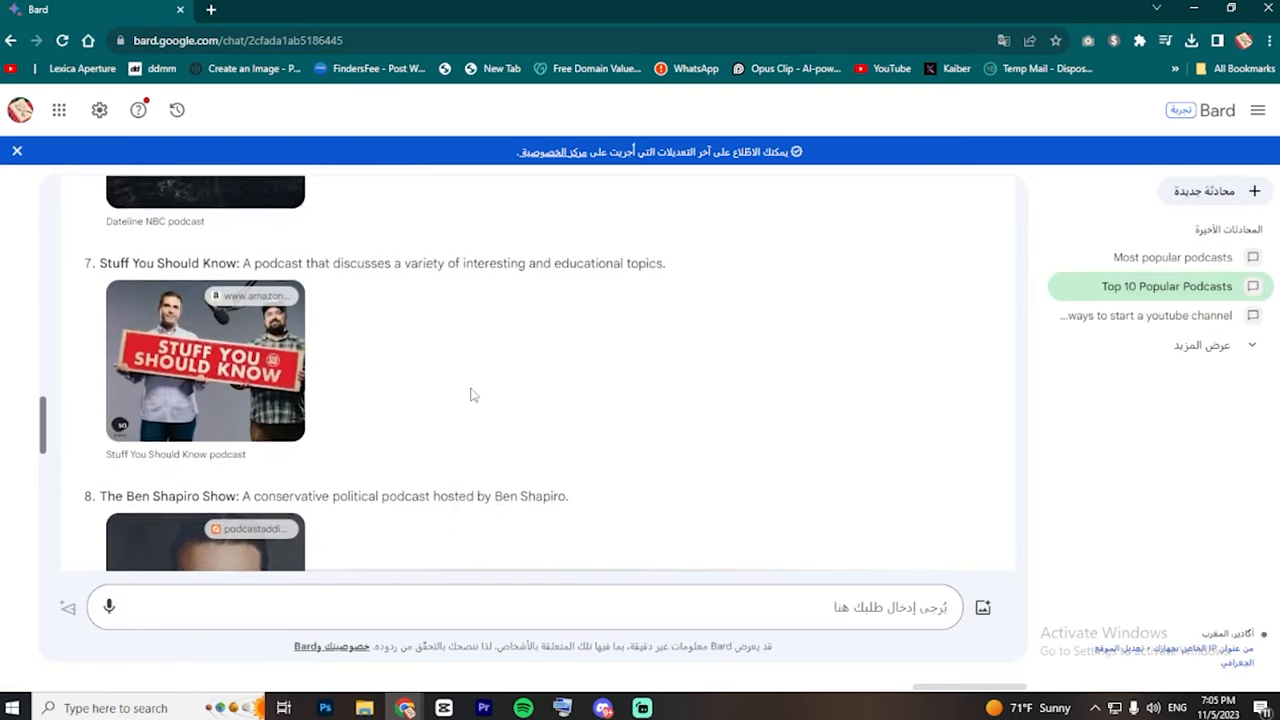
pyautogui.scroll(-3)
pyautogui.write('y')
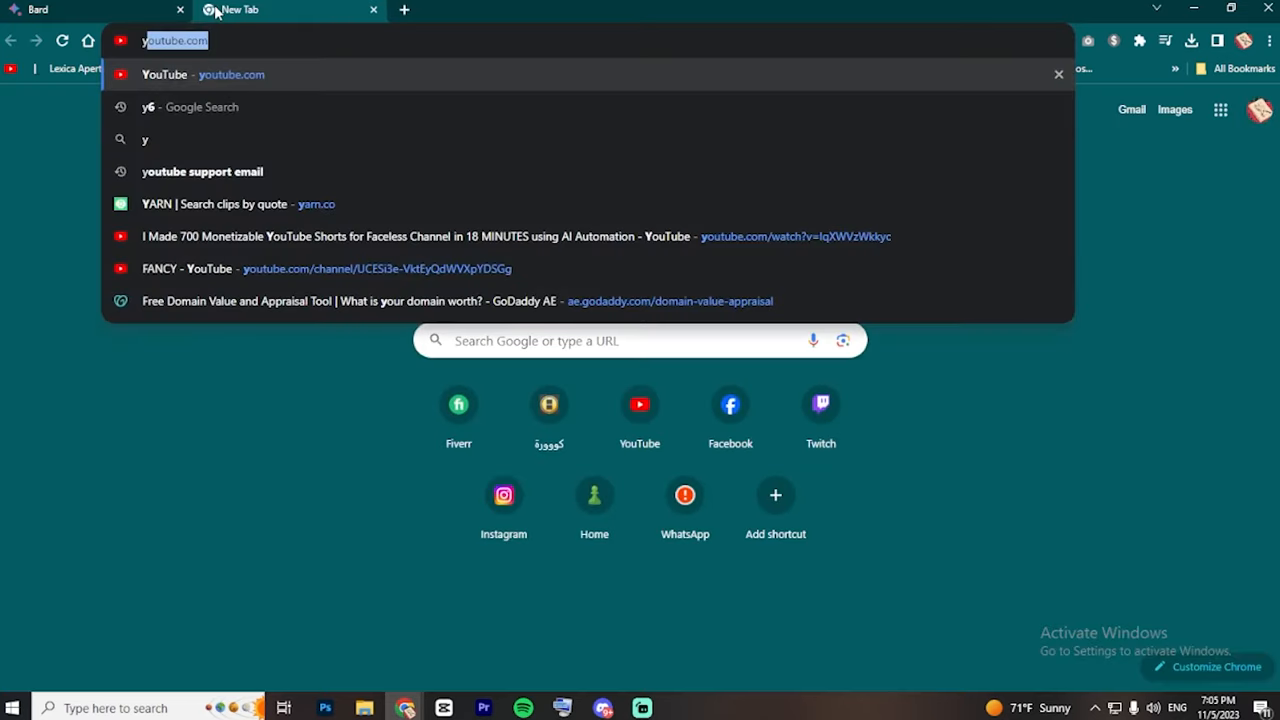
pyautogui.write('The Joe Rogan Experience')
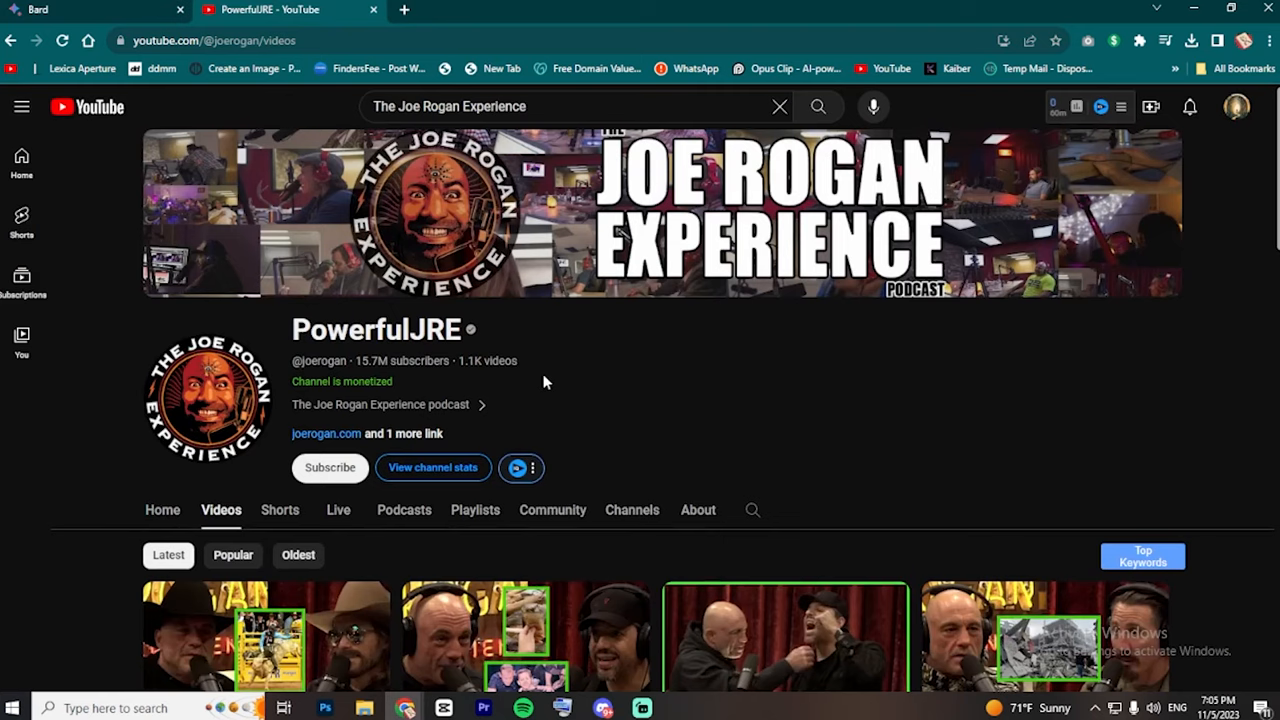
pyautogui.scroll(-3)
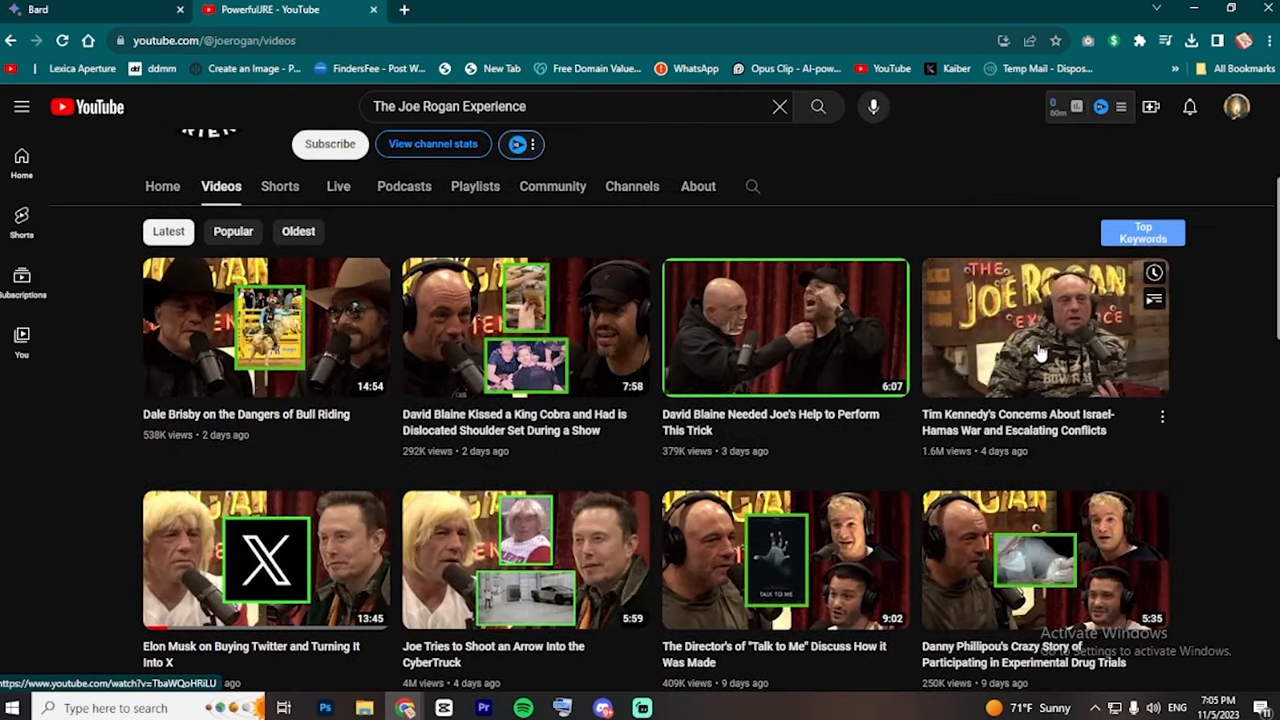
pyautogui.scroll(-3)
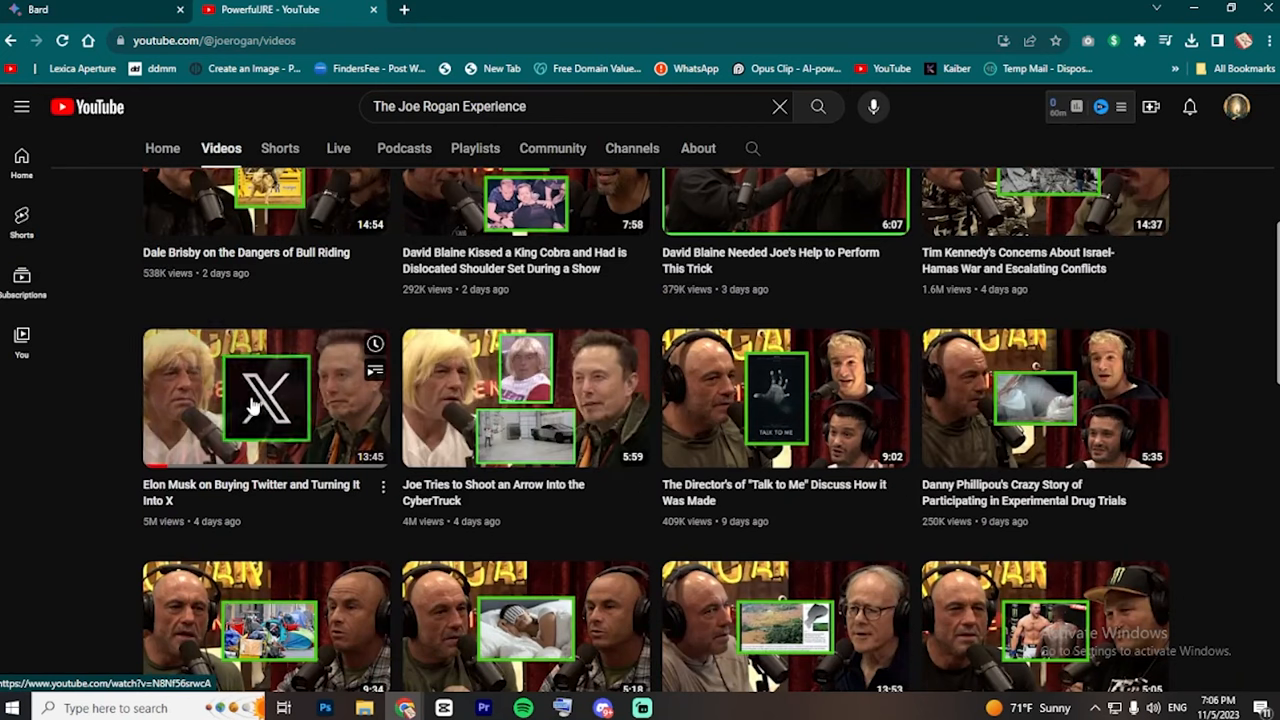
pyautogui.scroll(-3)
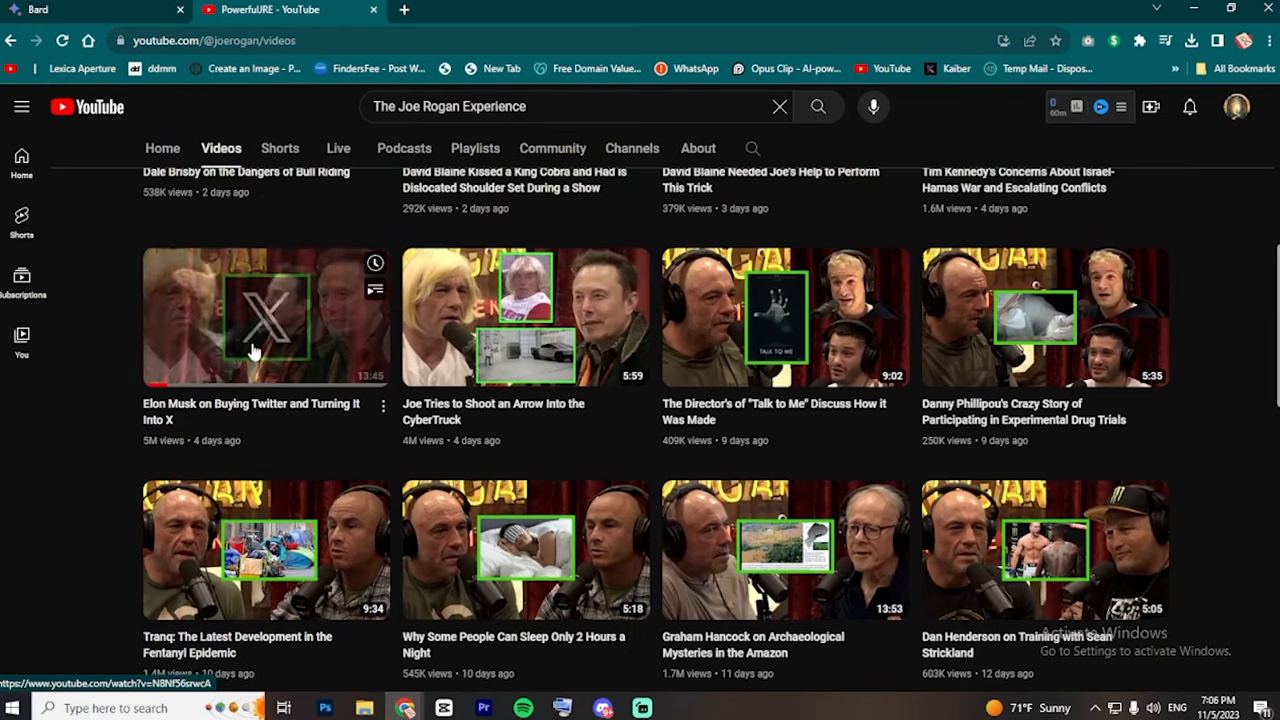
# - Play the 'Elon Musk on Buying Twitter and Turning It Into X' video
pyautogui.click(265, 317)
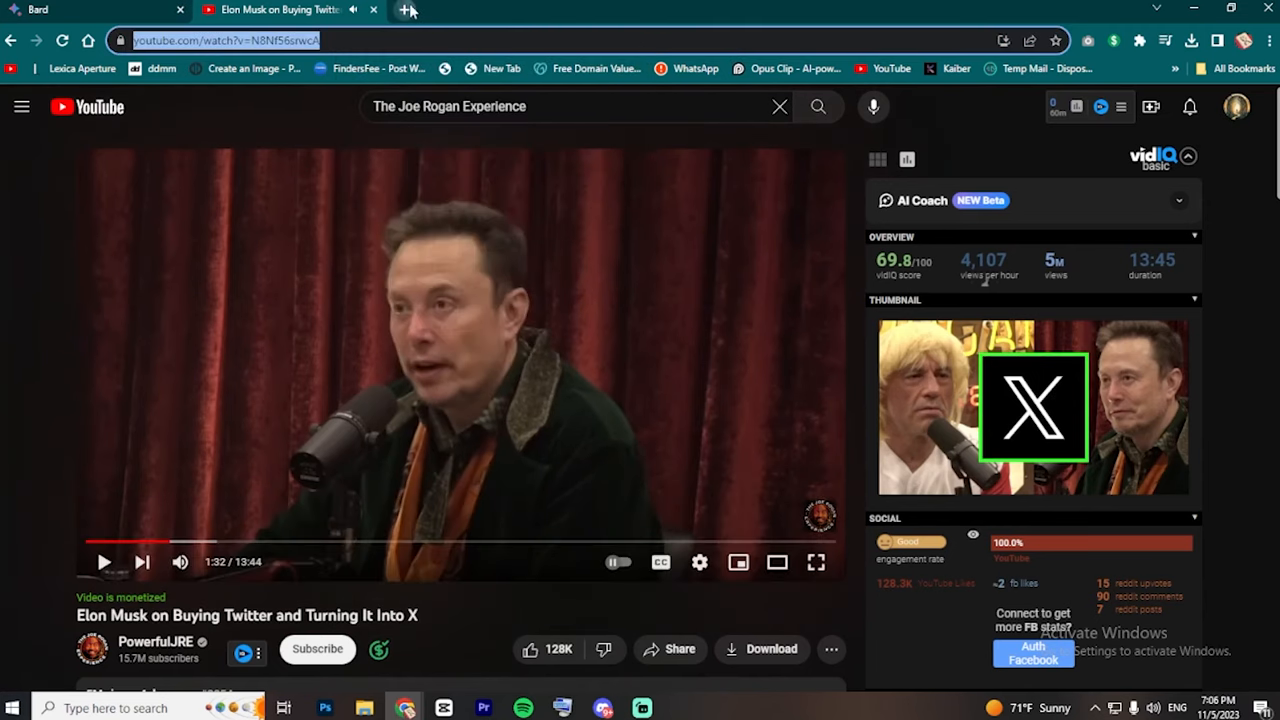
# - Create a 1:10–1:35 Streamable clip of the video and delete its duplicate
pyautogui.click(408, 10)
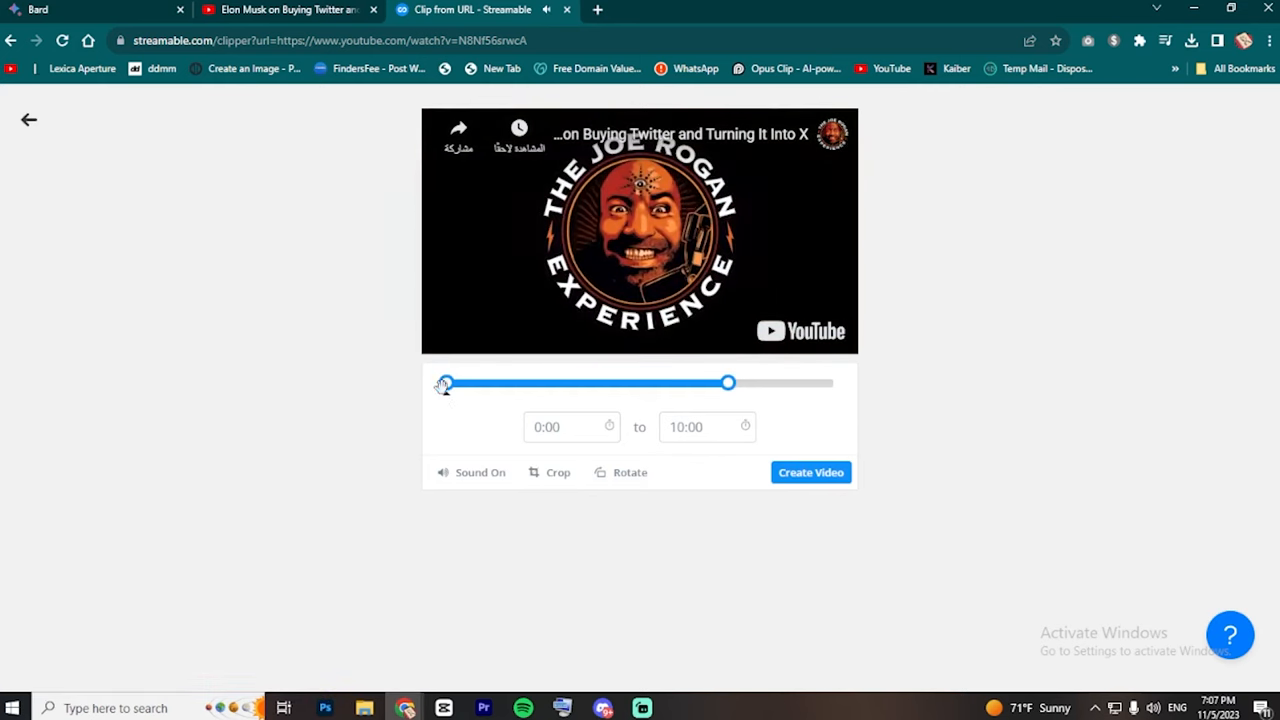
pyautogui.moveTo(445, 383); pyautogui.dragTo(455, 383)
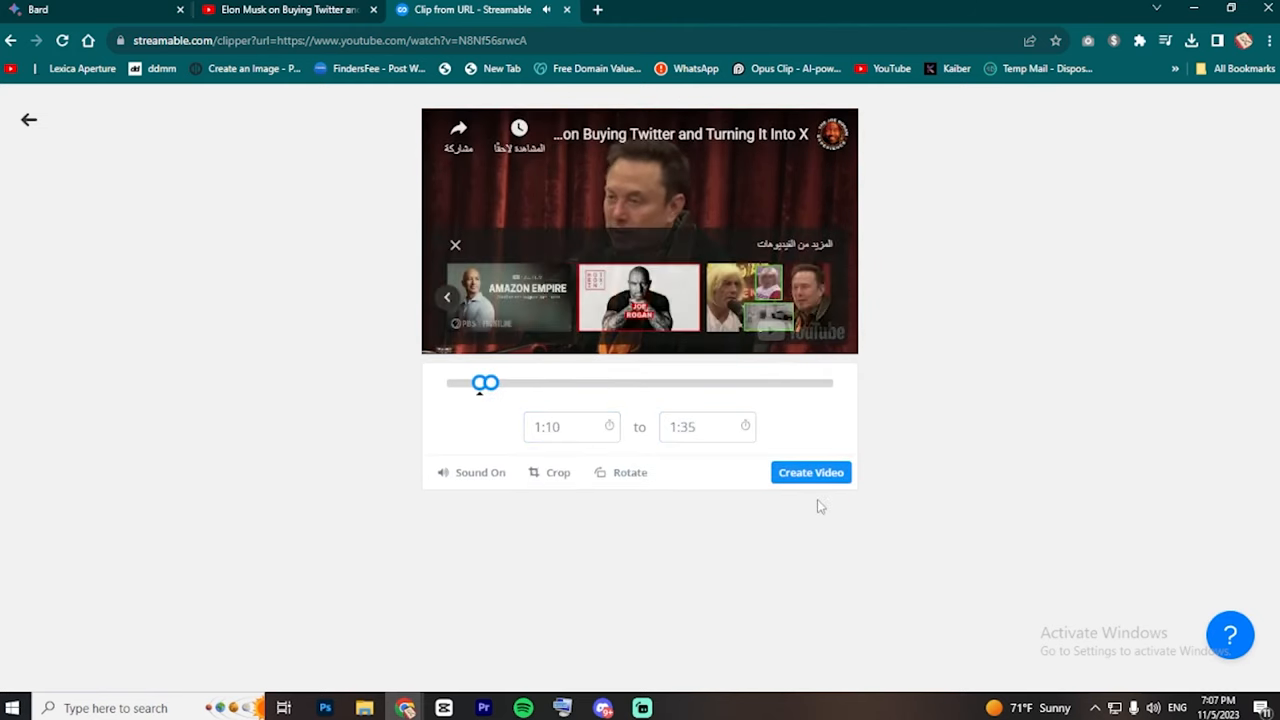
pyautogui.click(810, 472)
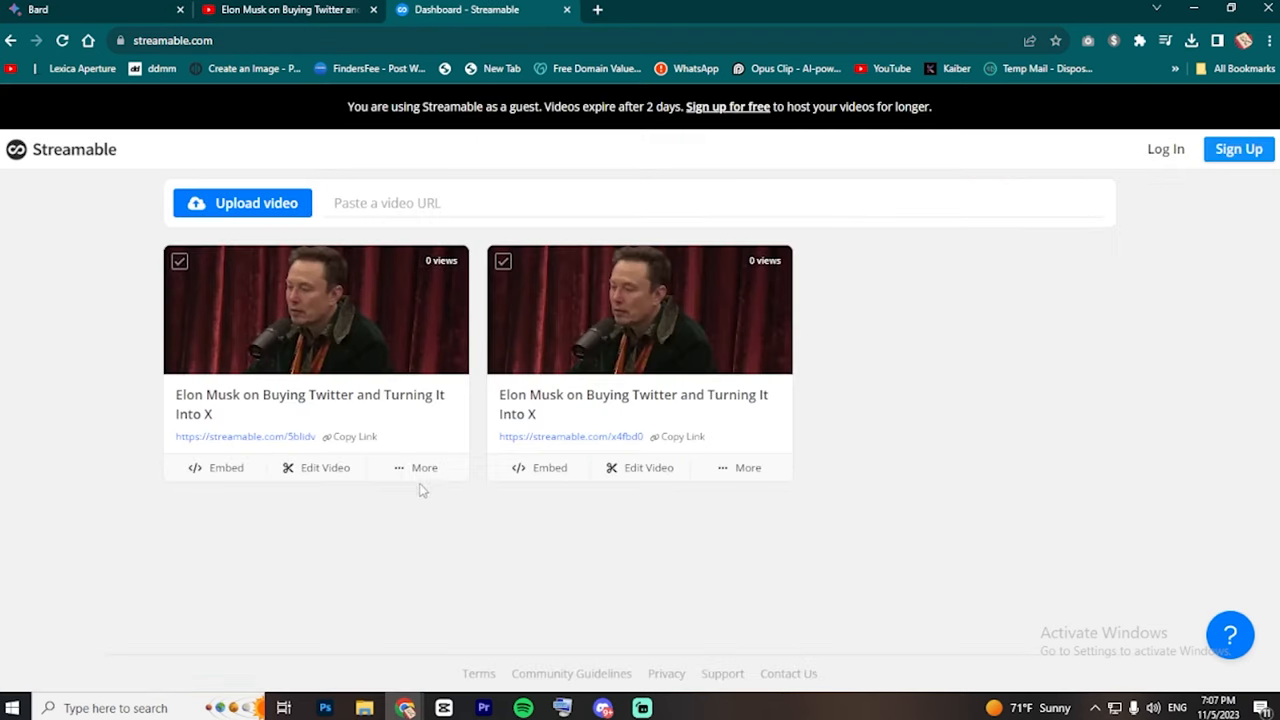
pyautogui.click(415, 467)
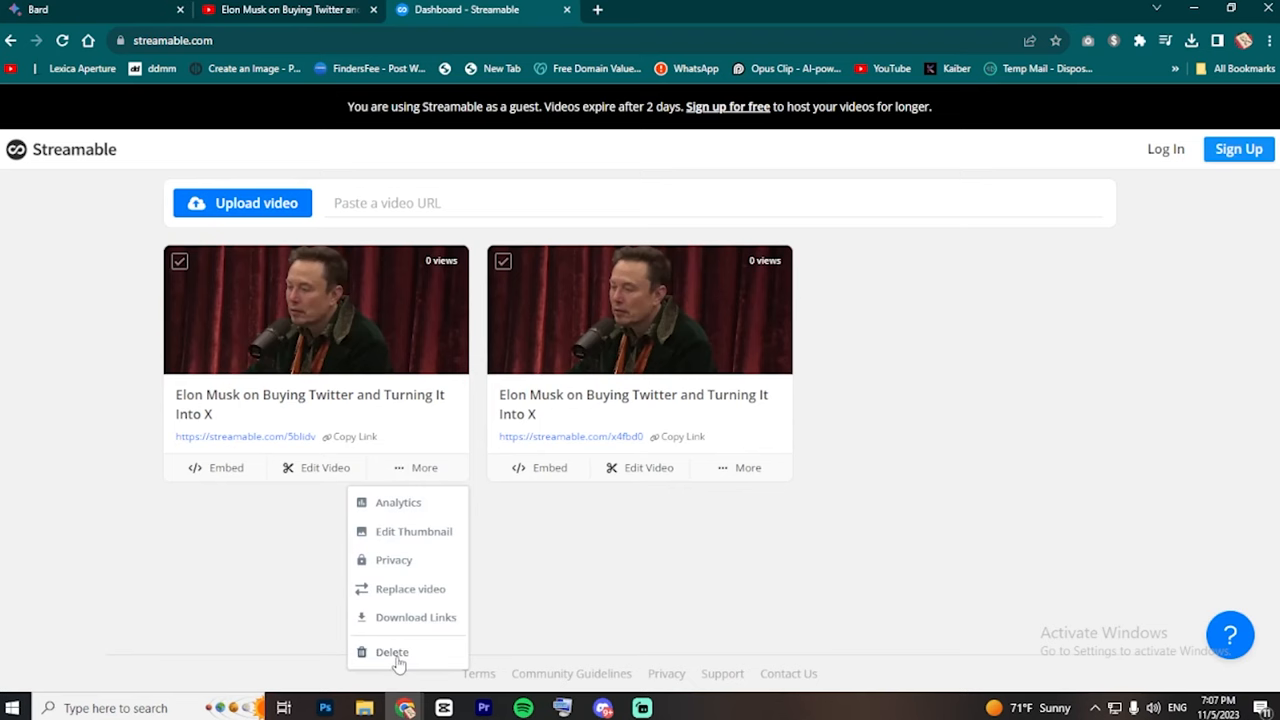
pyautogui.click(415, 617)
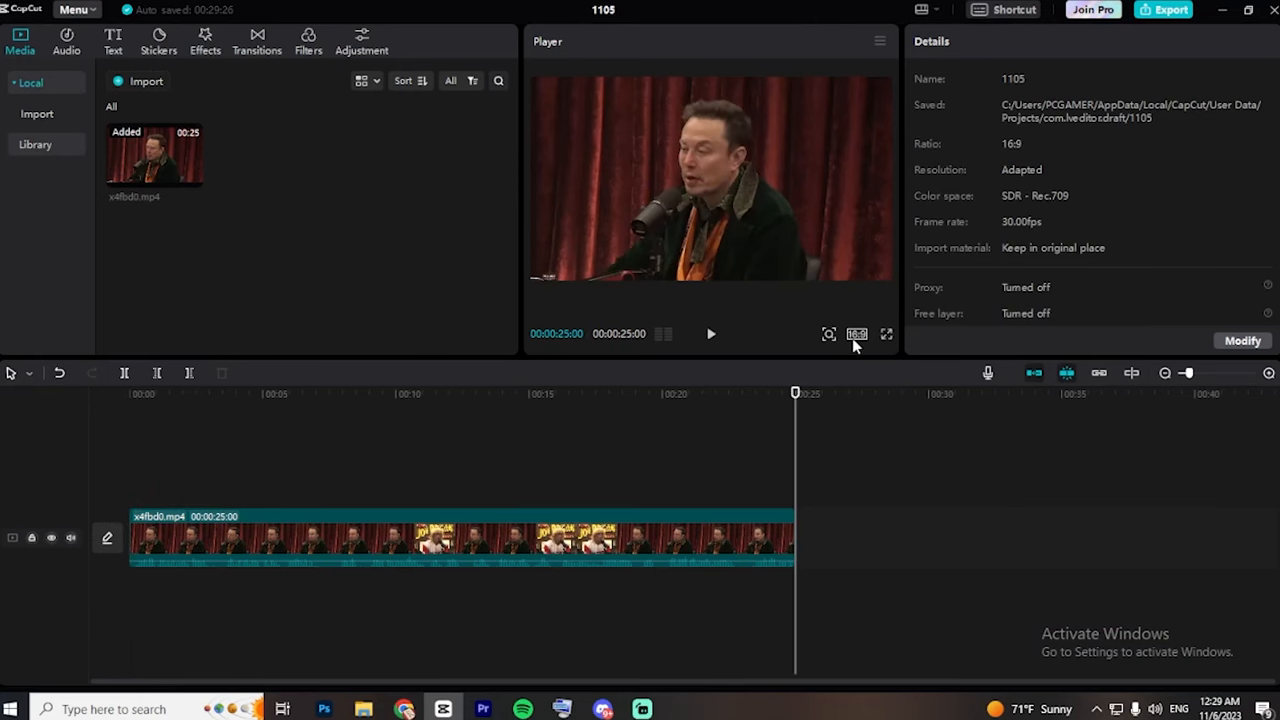
# - Set the CapCut project's aspect ratio to 9:16
pyautogui.click(857, 334)
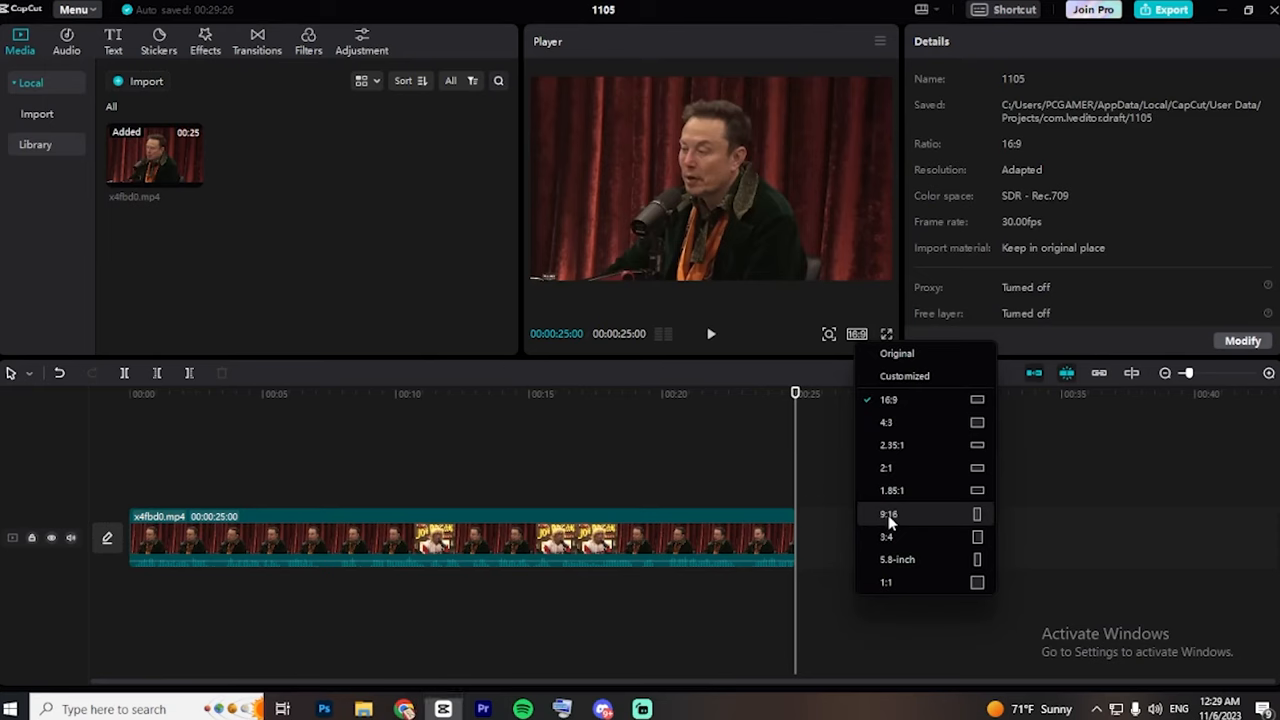
pyautogui.click(1163, 9)
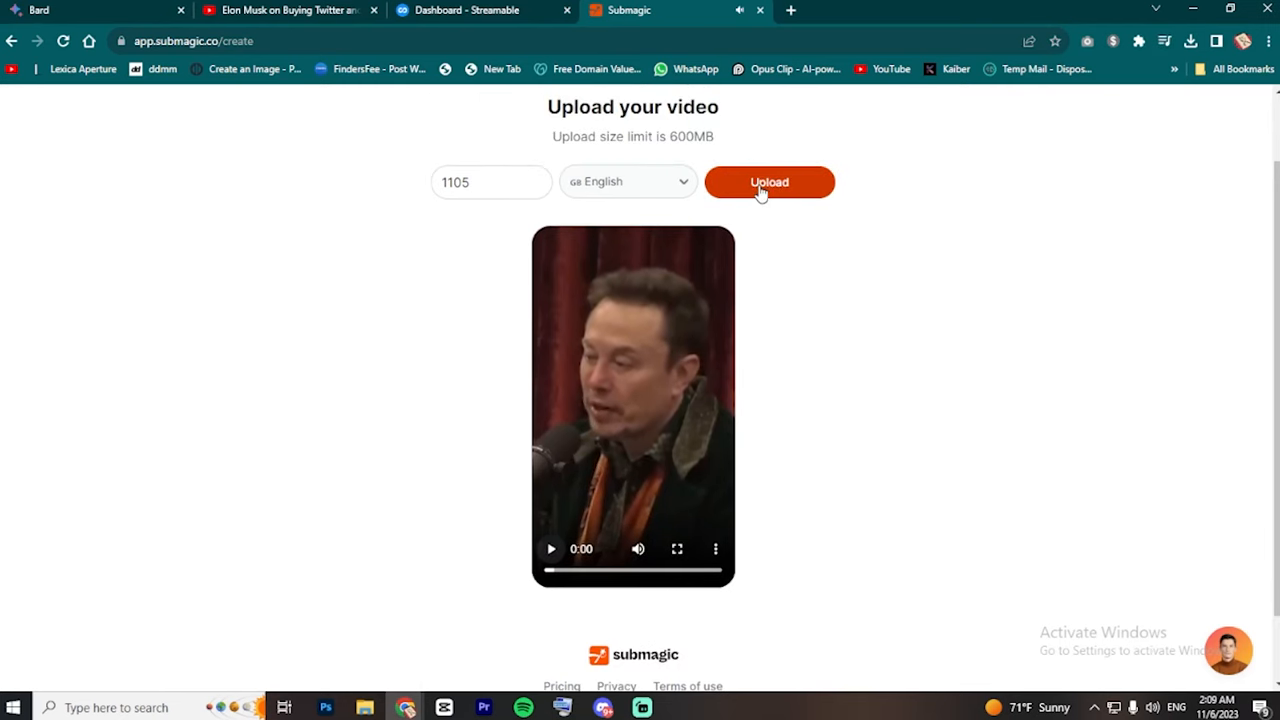
# - Upload project 1105 to Submagic with English as the caption language
pyautogui.click(769, 182)
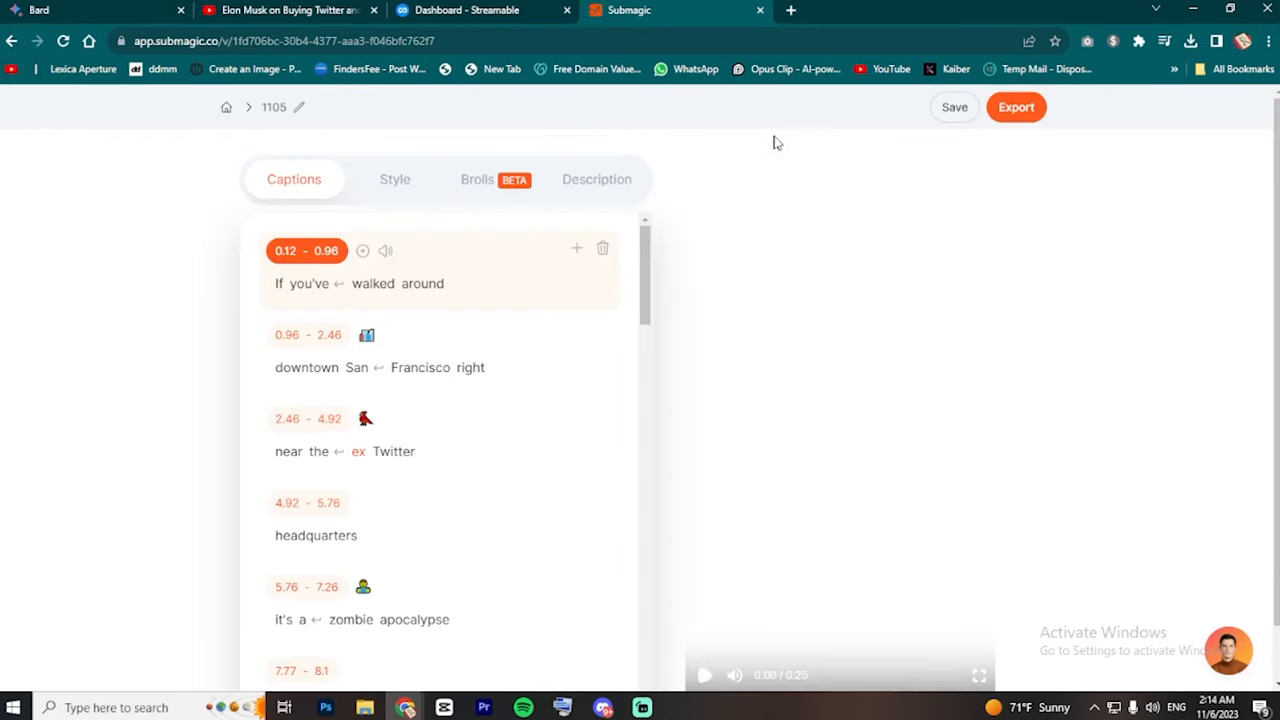
pyautogui.moveTo(730, 165)
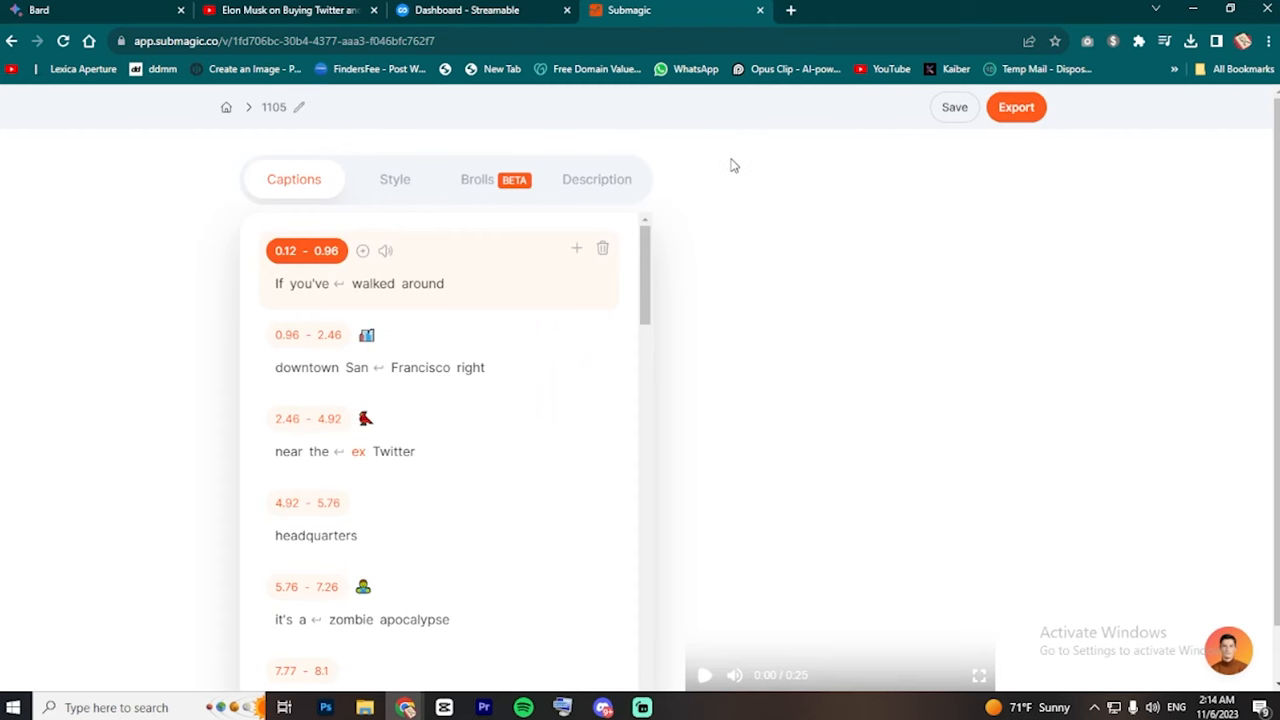
pyautogui.moveTo(703, 230)
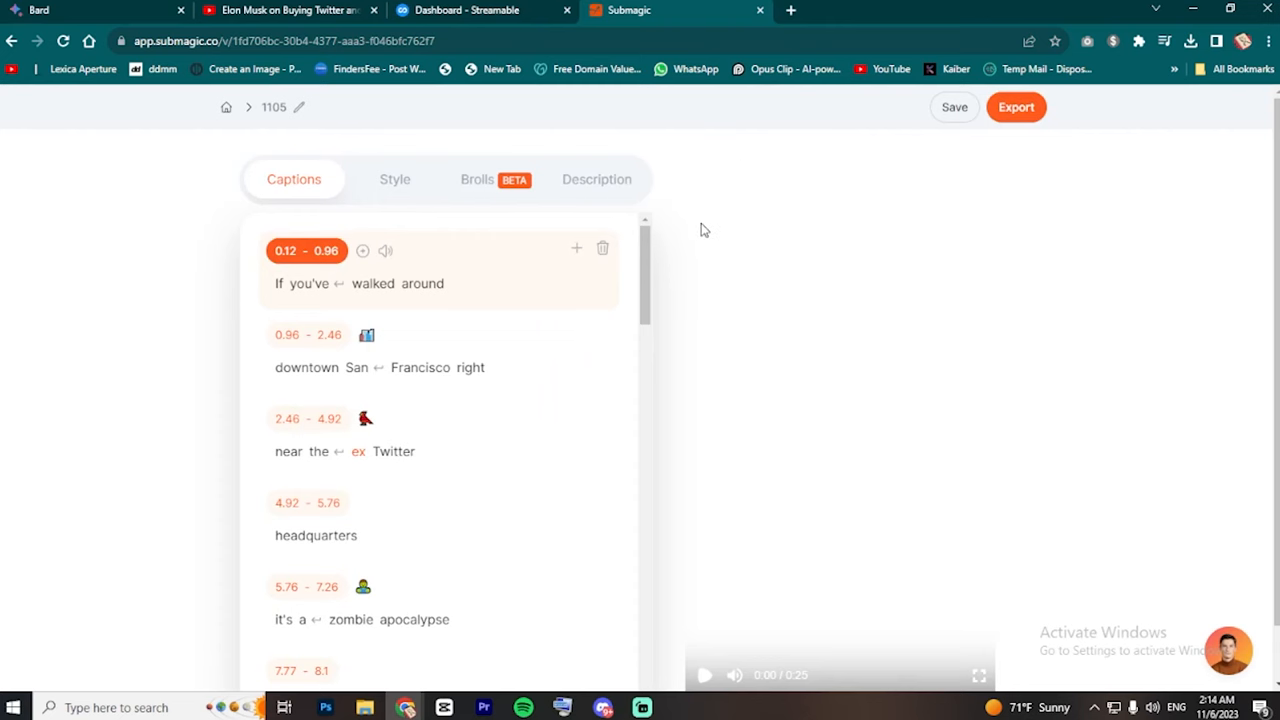
pyautogui.scroll(-3)
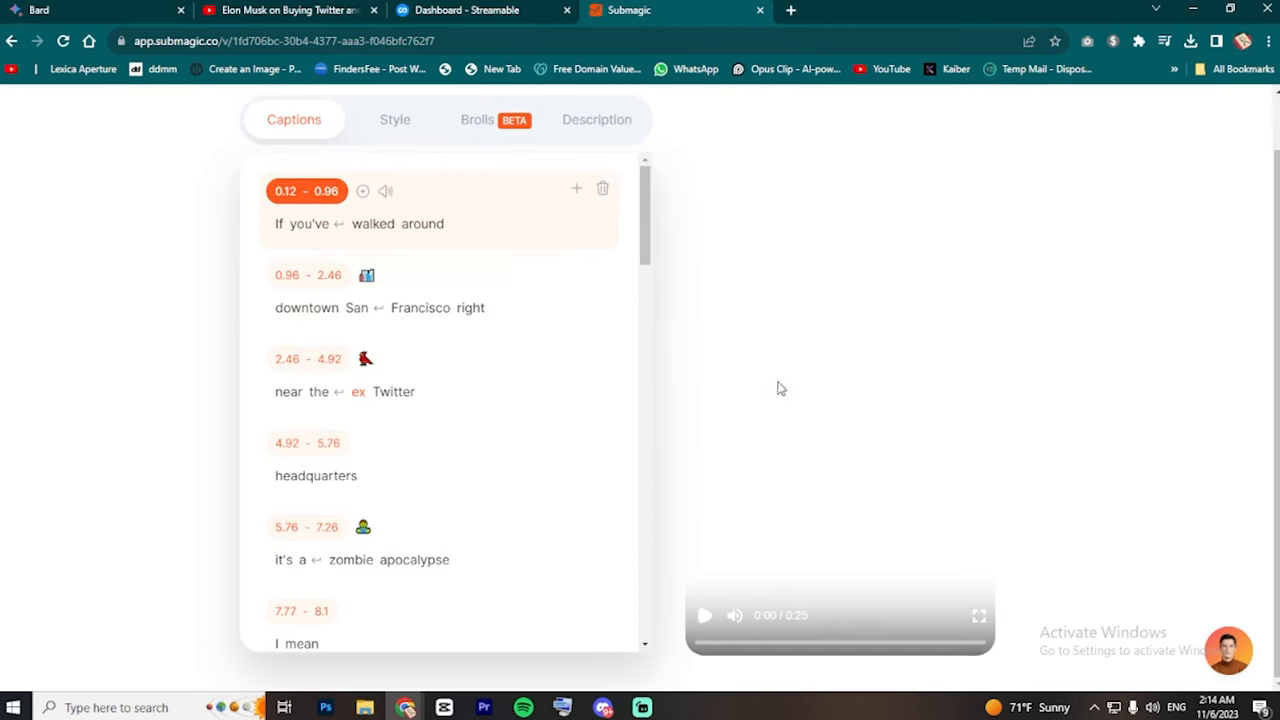
pyautogui.scroll(-3)
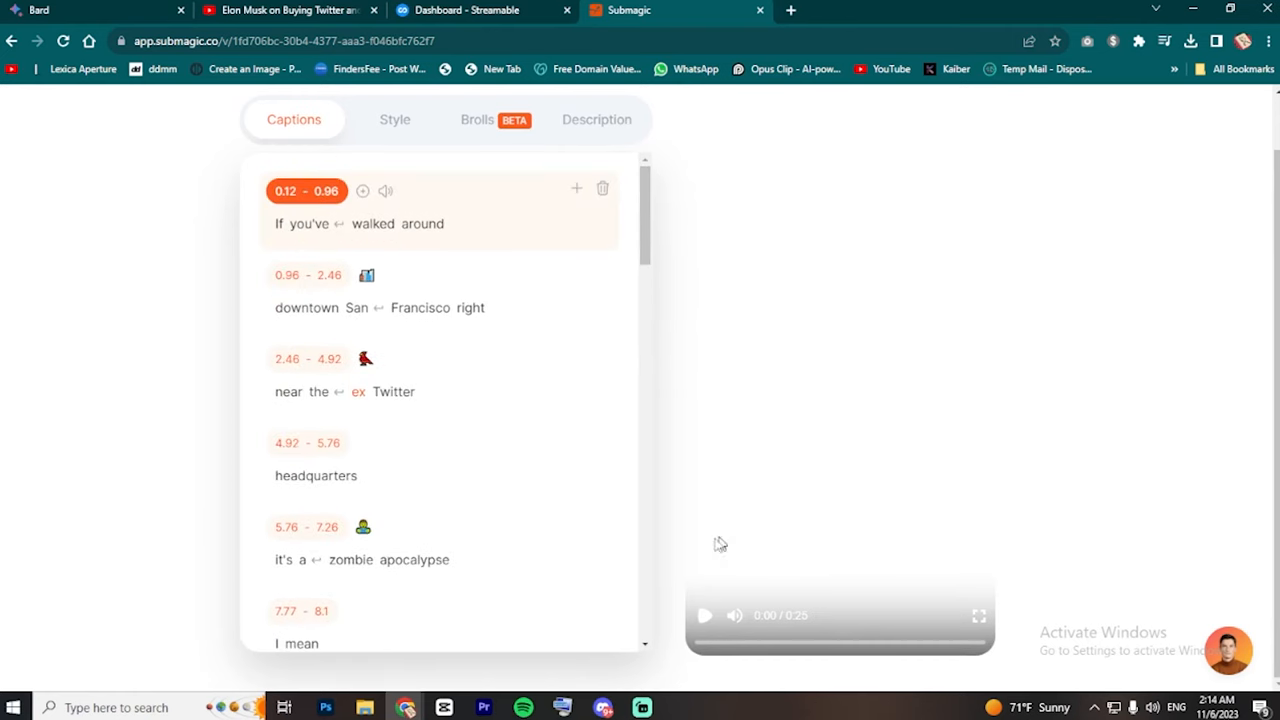
pyautogui.click(705, 615)
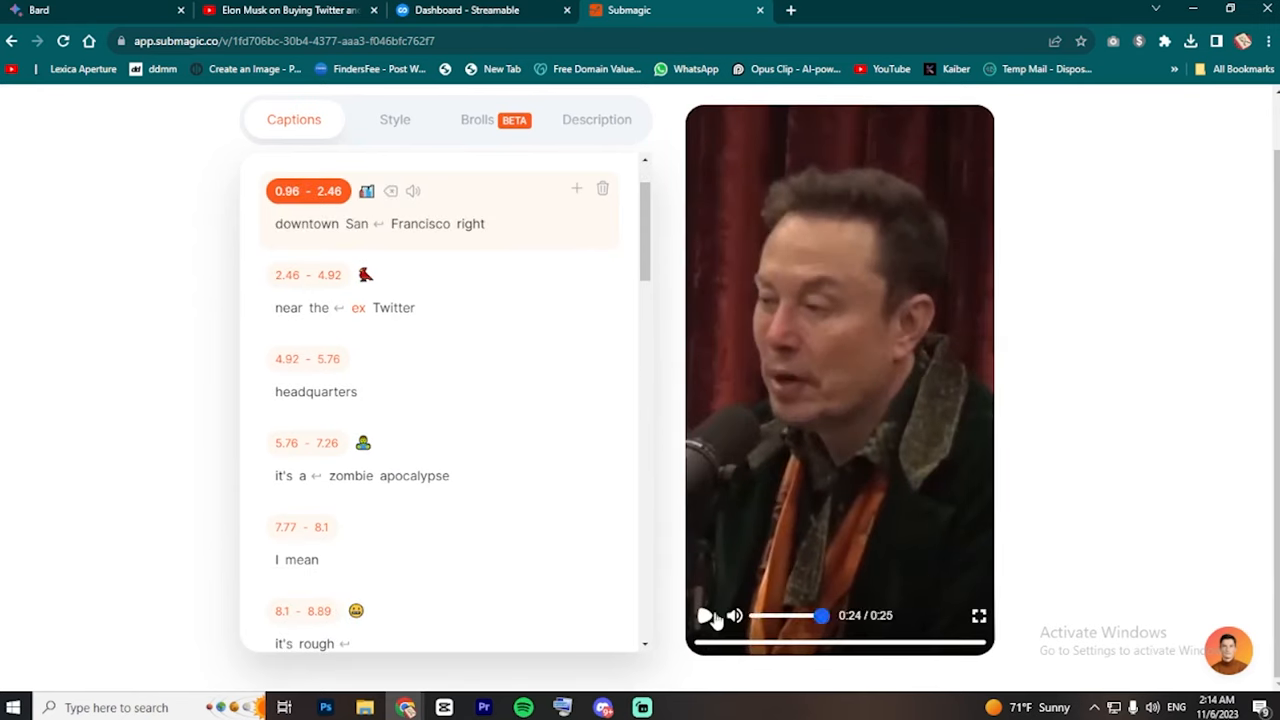
pyautogui.click(705, 616)
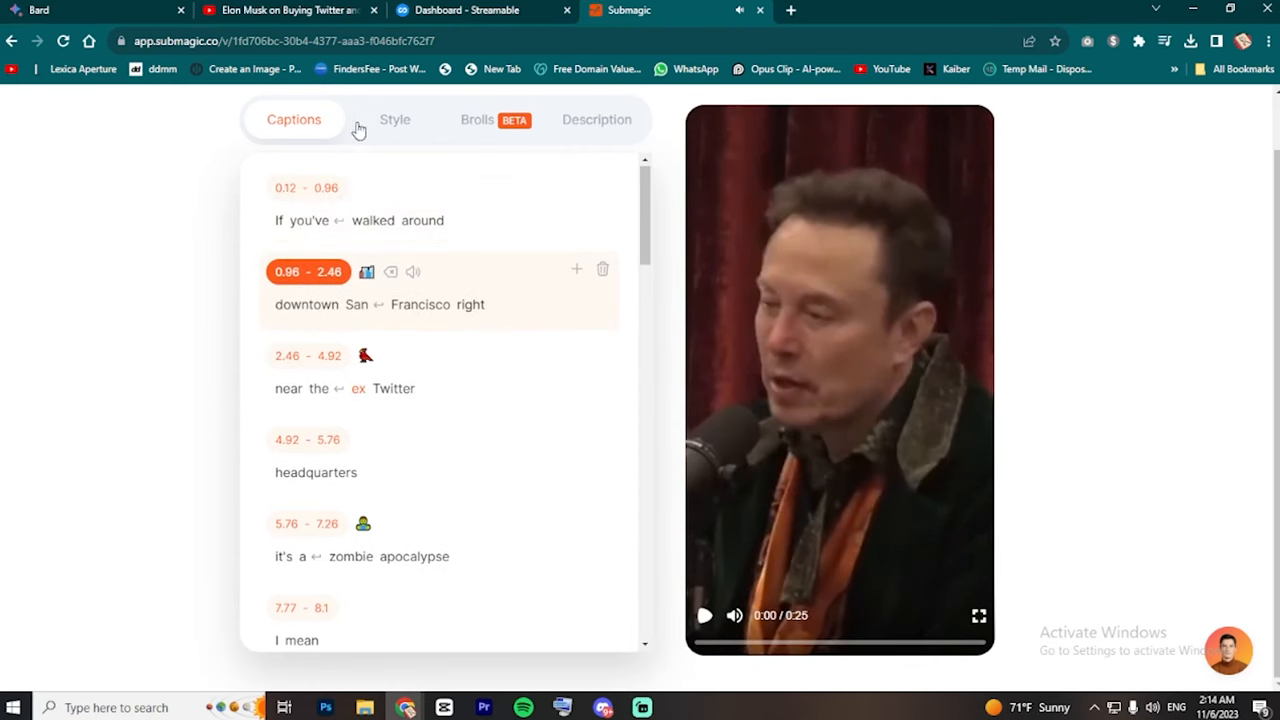
# - Preview the Devin, William, Iman and David caption themes, then apply Hormozi 2
pyautogui.click(395, 119)
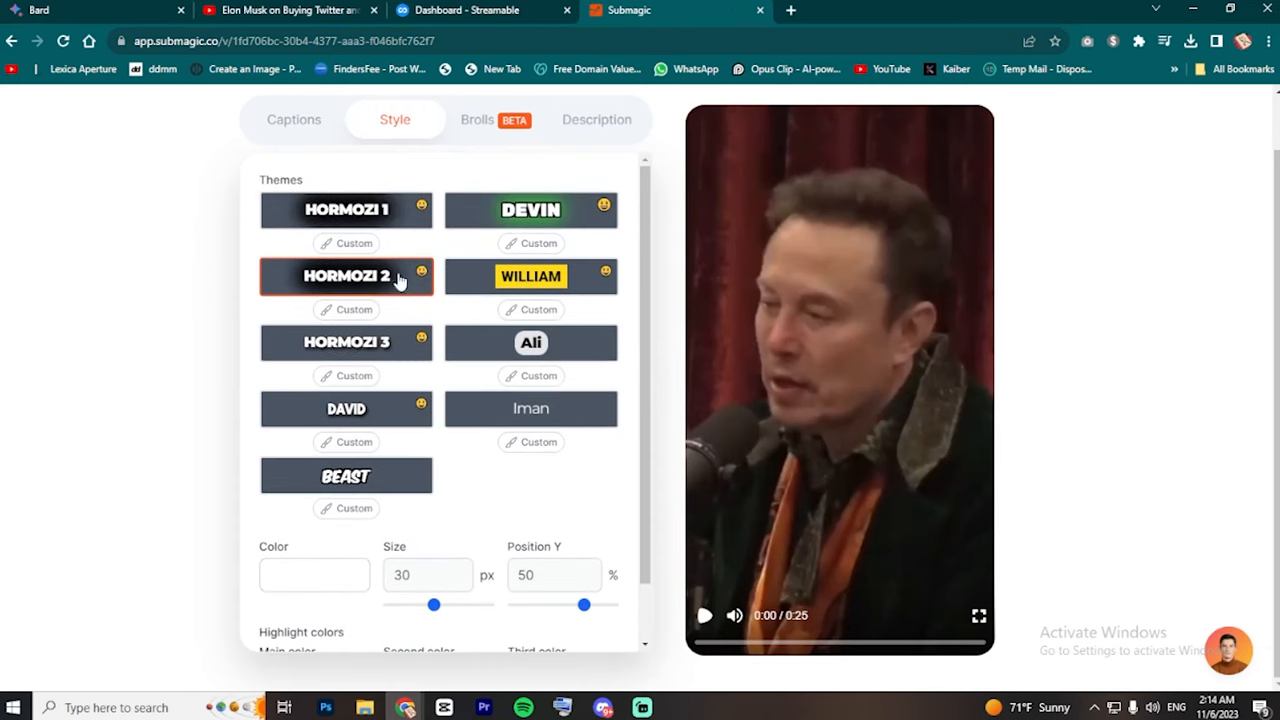
pyautogui.click(345, 210)
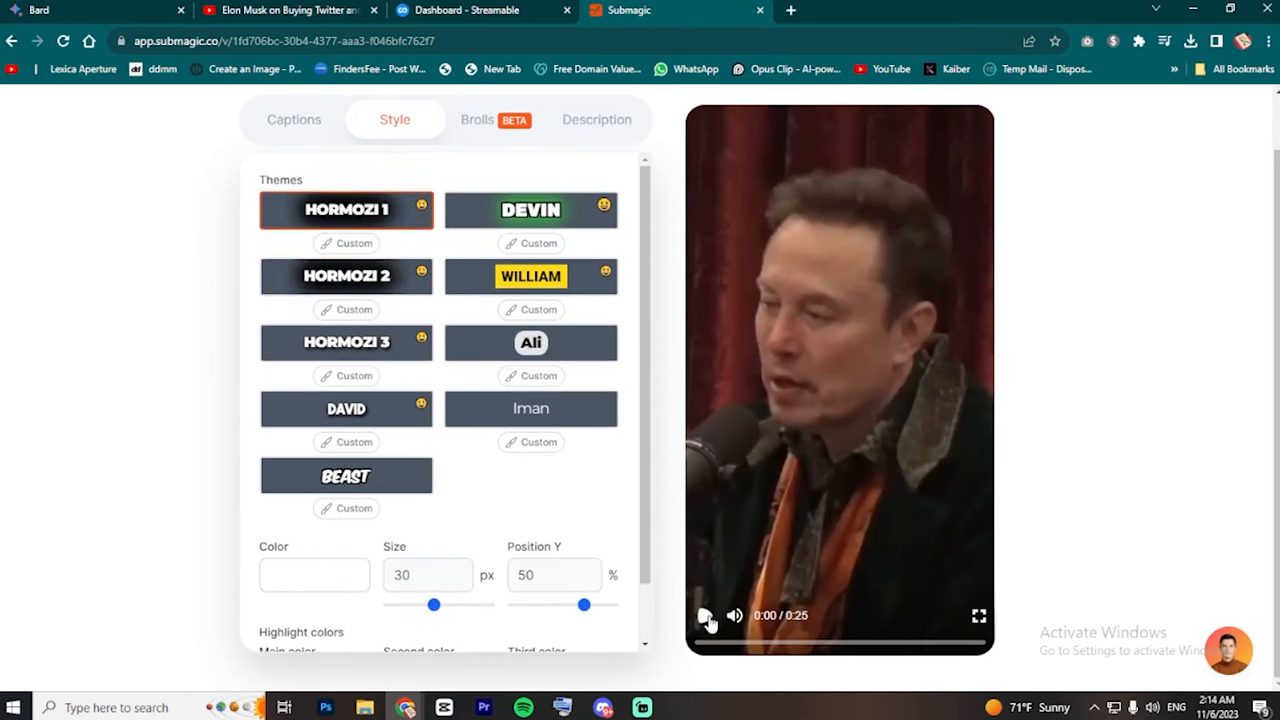
pyautogui.click(706, 615)
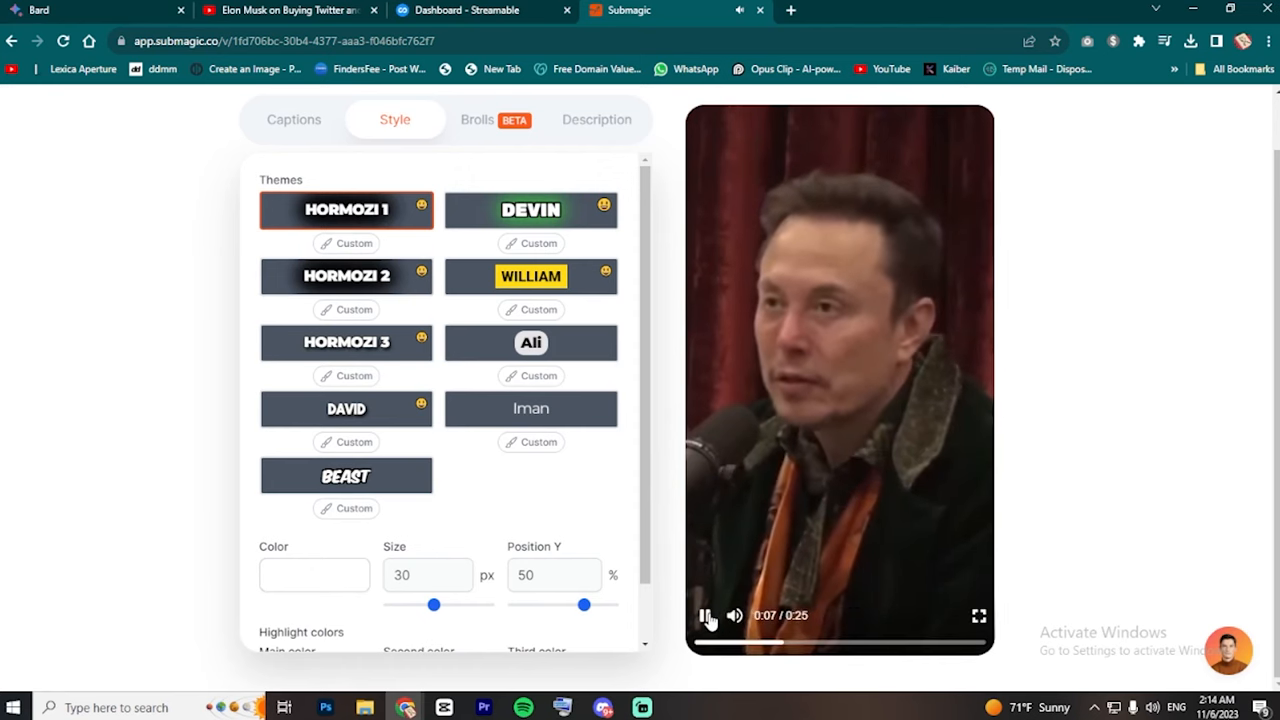
pyautogui.click(531, 210)
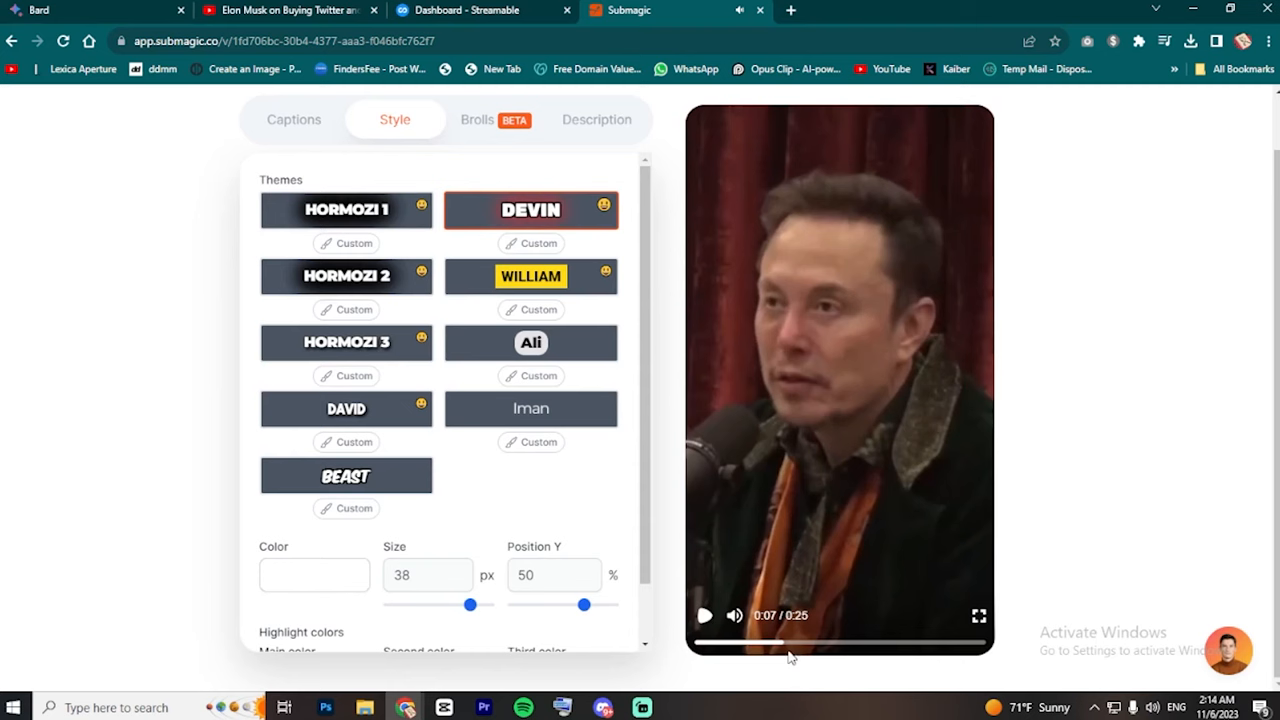
pyautogui.click(704, 615)
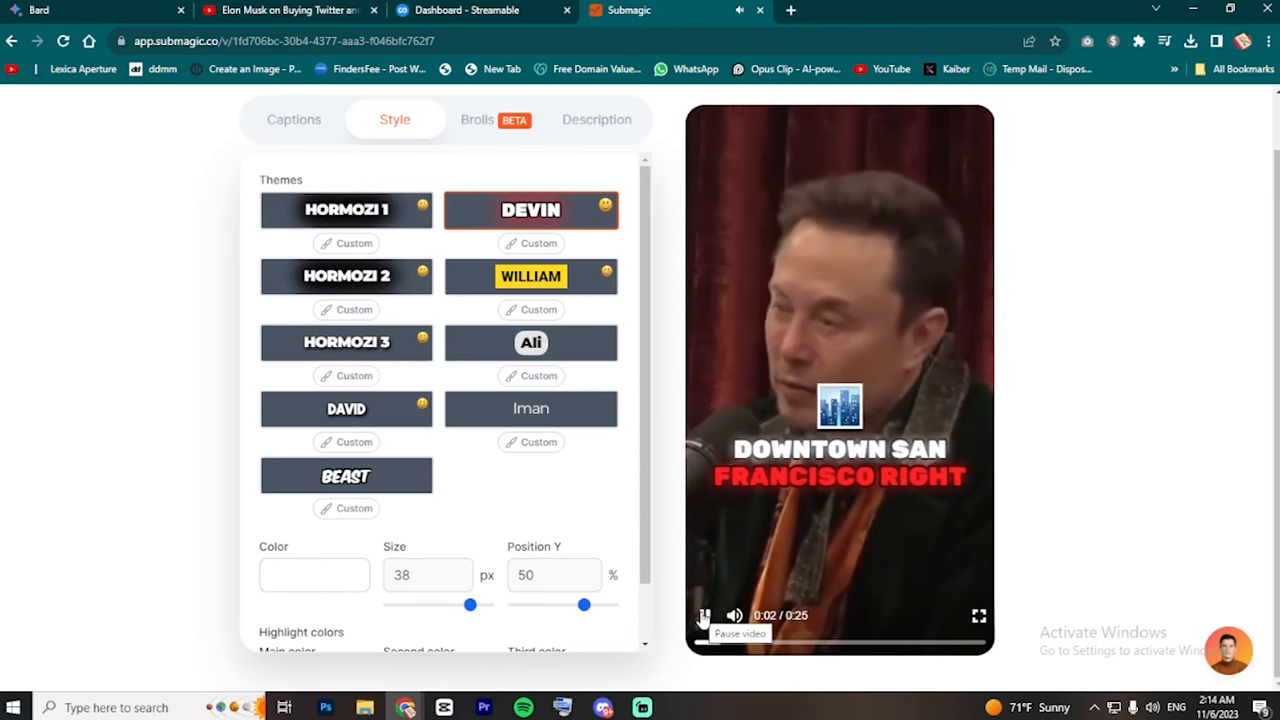
pyautogui.click(703, 615)
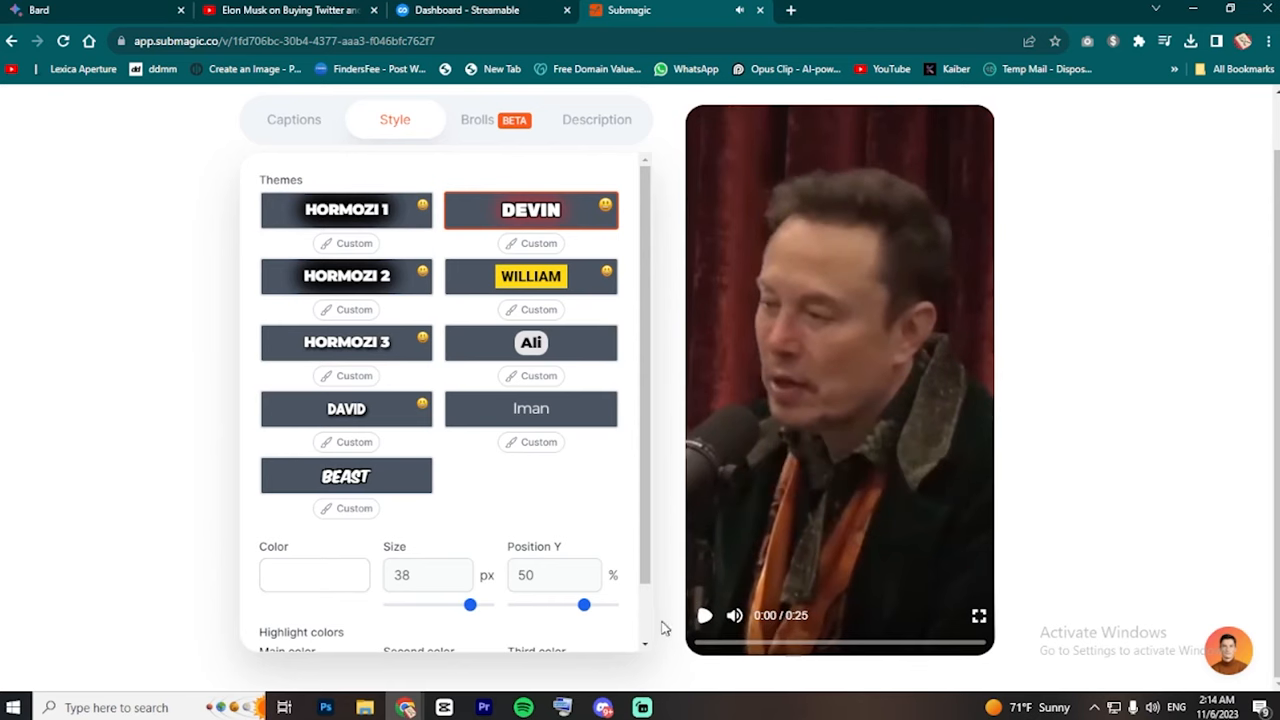
pyautogui.click(531, 276)
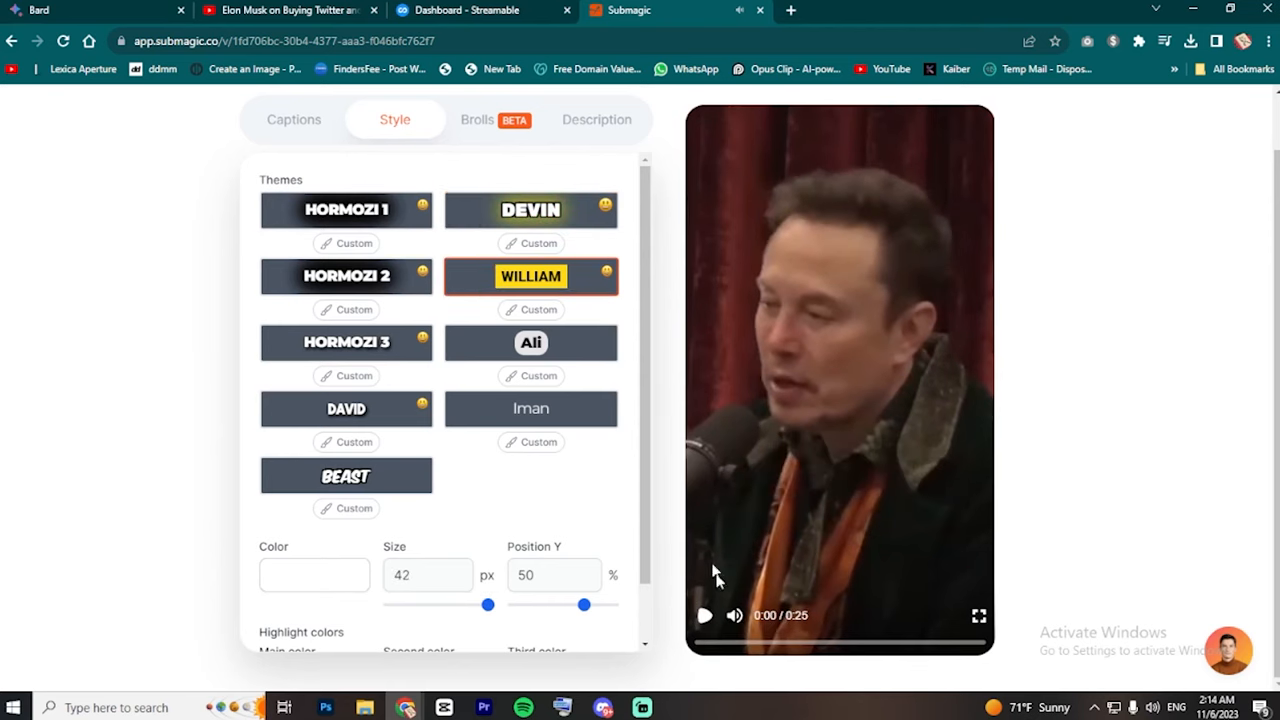
pyautogui.click(704, 615)
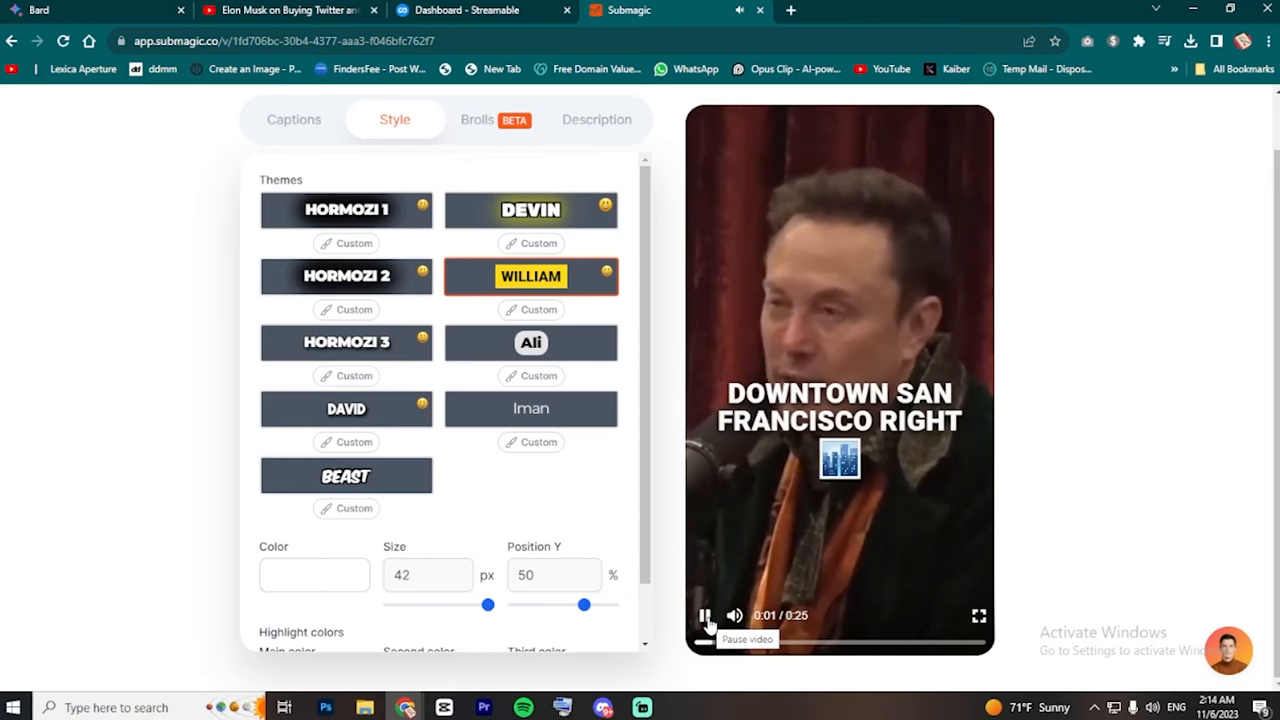
pyautogui.click(531, 408)
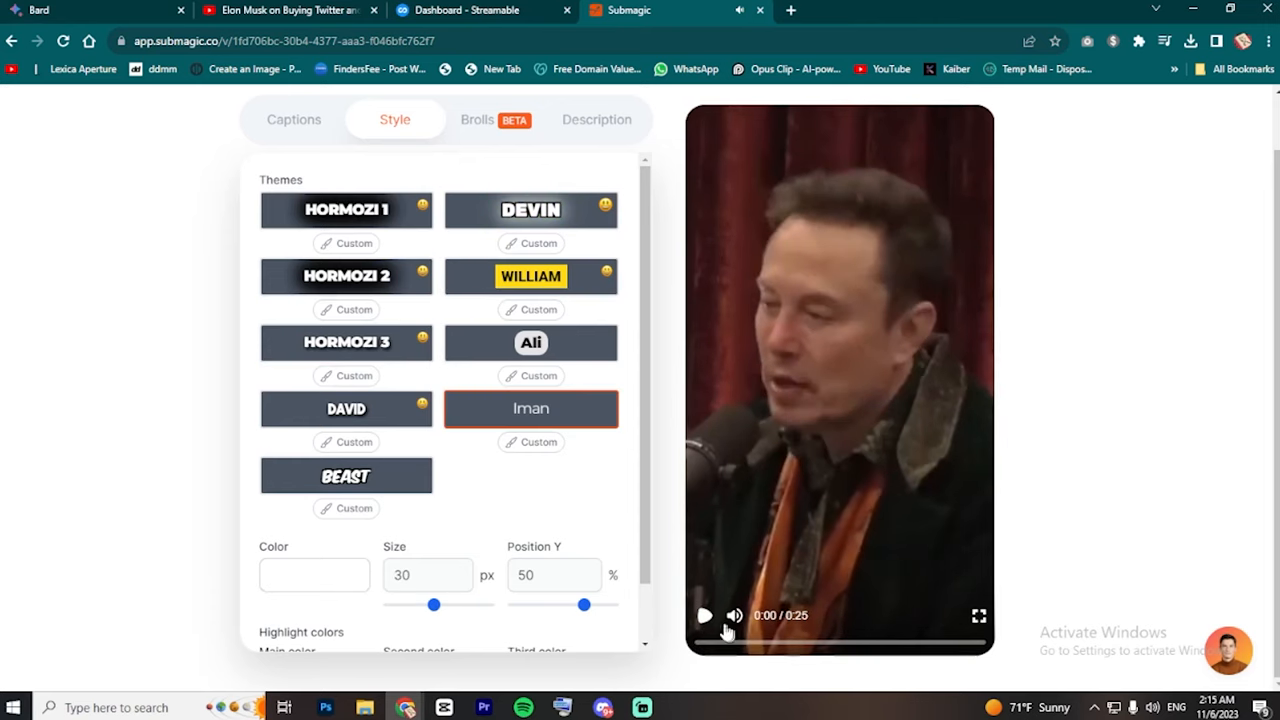
pyautogui.click(705, 615)
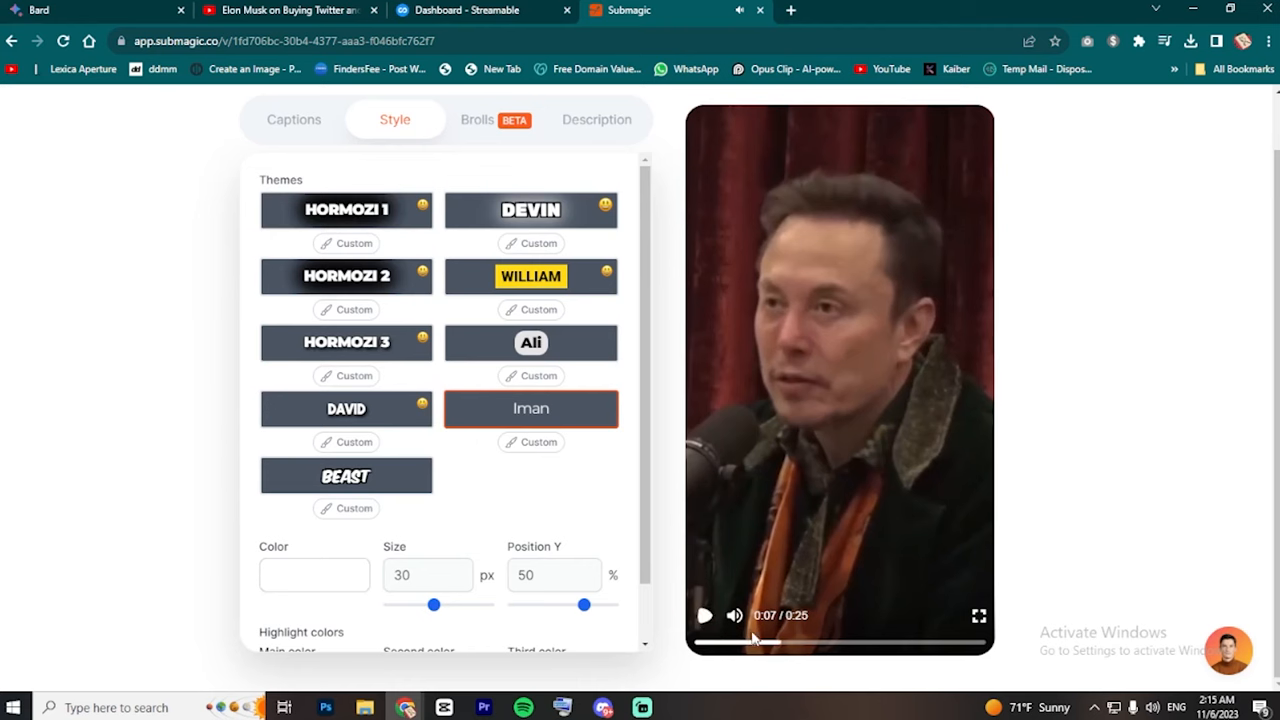
pyautogui.click(346, 408)
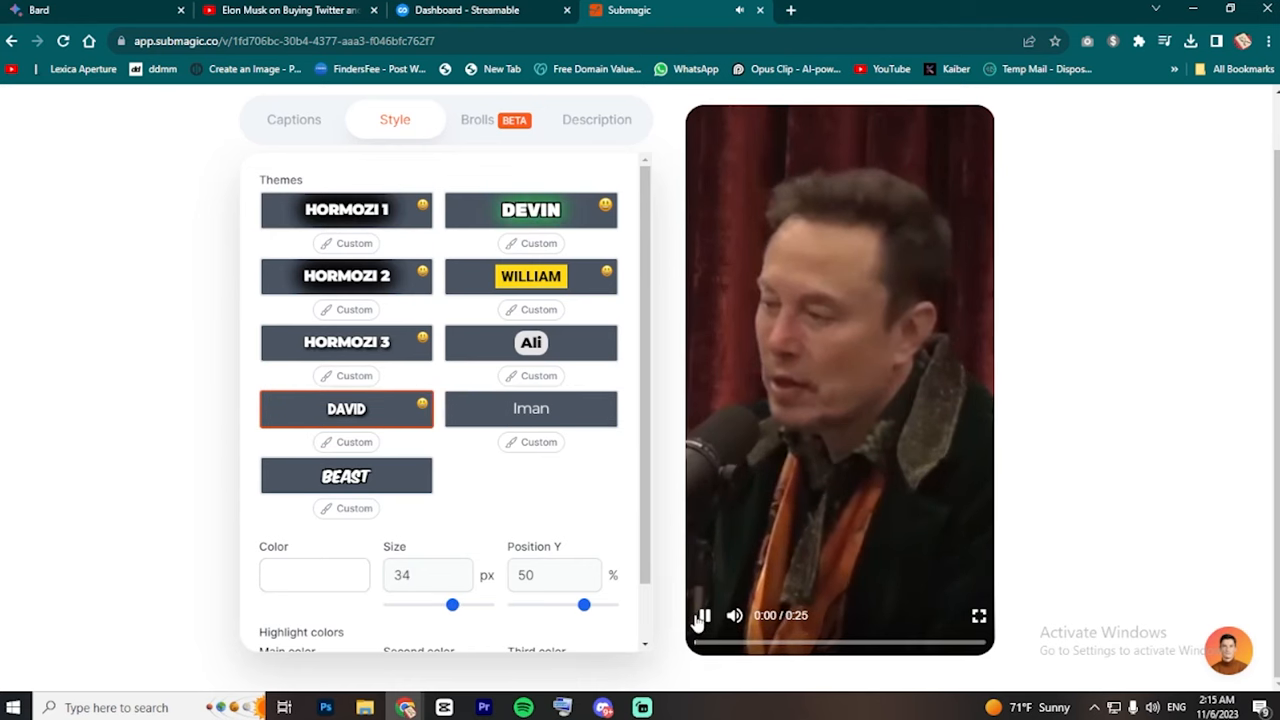
pyautogui.click(702, 615)
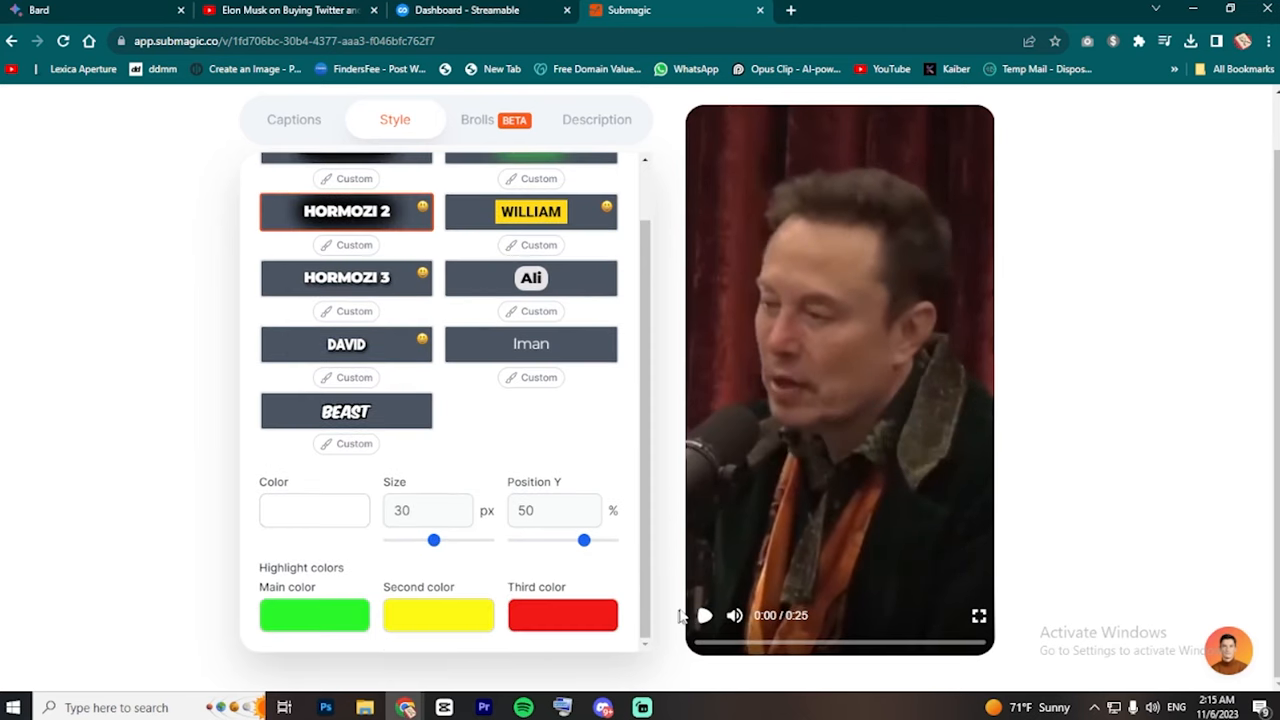
# - Keep caption size at 30 and move the captions to 52% vertical position
pyautogui.moveTo(431, 540); pyautogui.dragTo(459, 540)
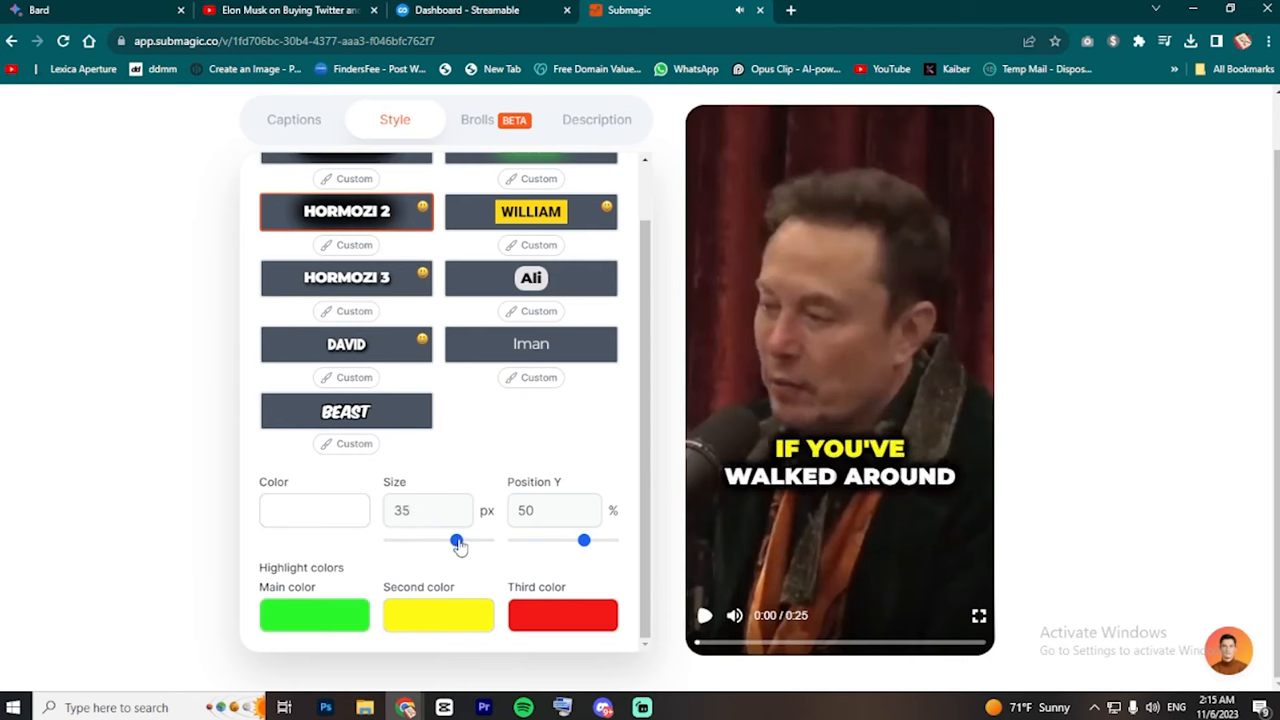
pyautogui.moveTo(460, 540); pyautogui.dragTo(443, 540)
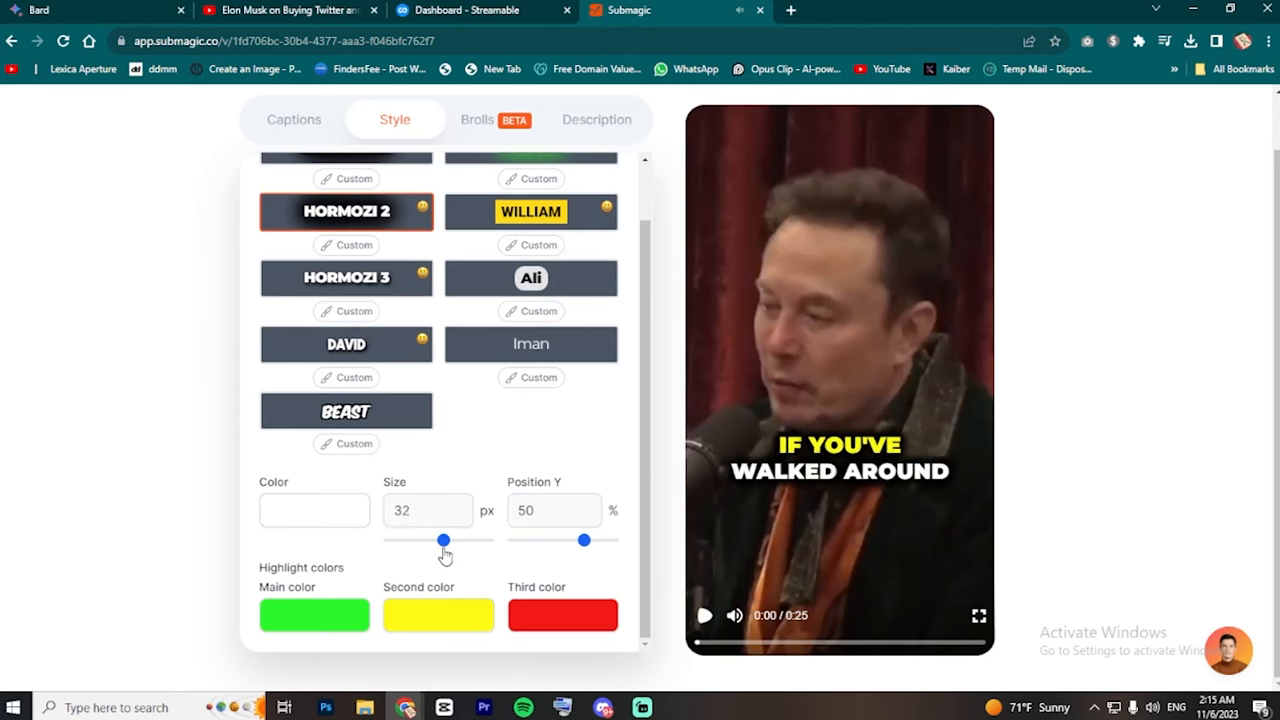
pyautogui.moveTo(443, 540); pyautogui.dragTo(432, 540)
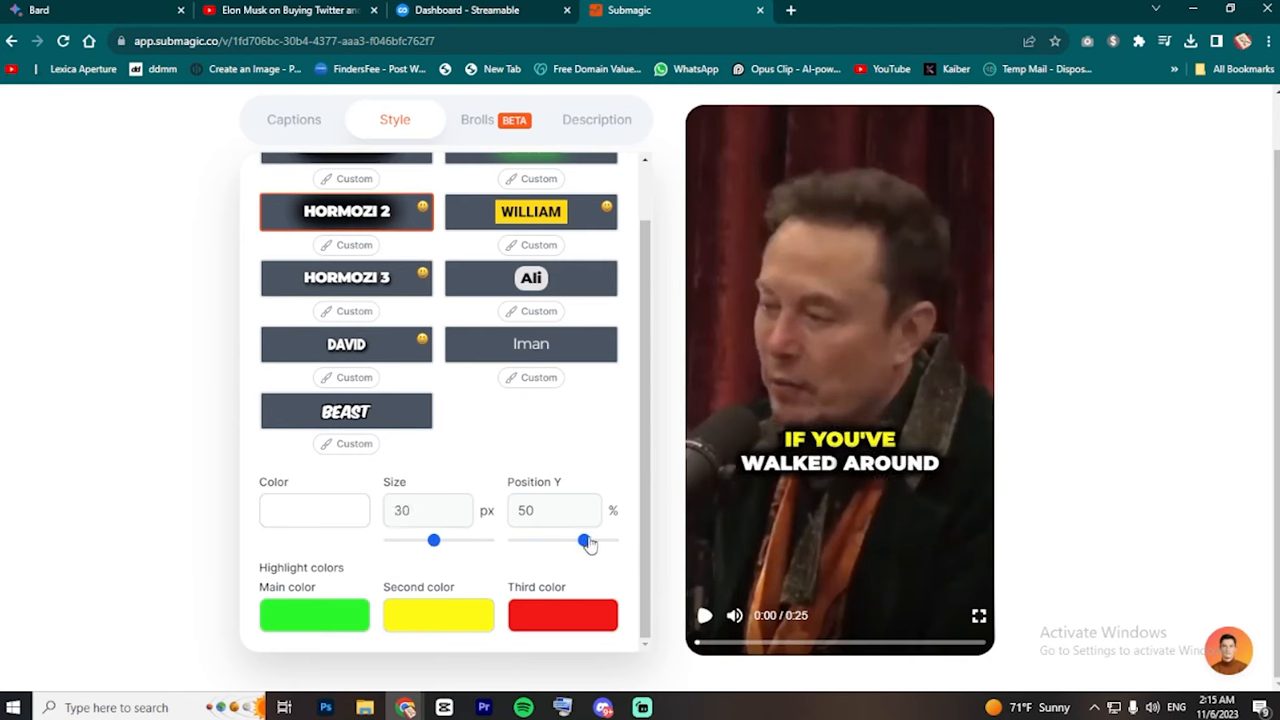
pyautogui.moveTo(580, 540); pyautogui.dragTo(570, 540)
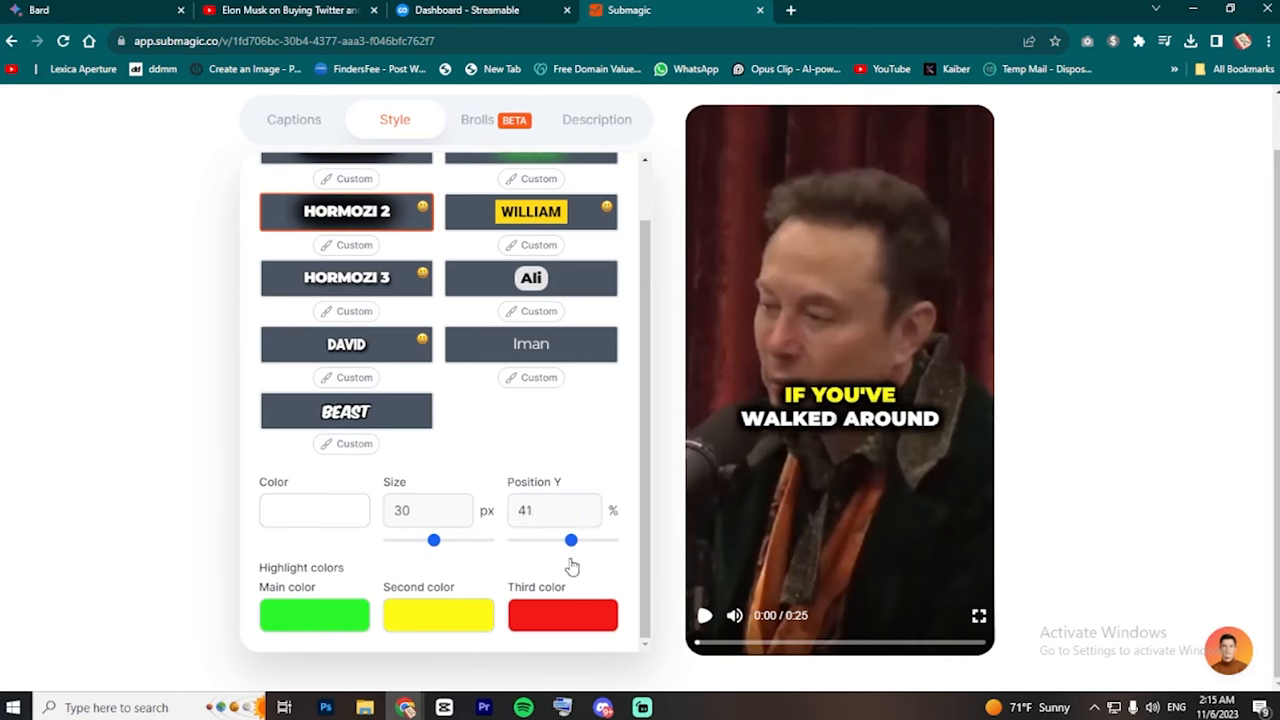
pyautogui.moveTo(571, 540); pyautogui.dragTo(585, 540)
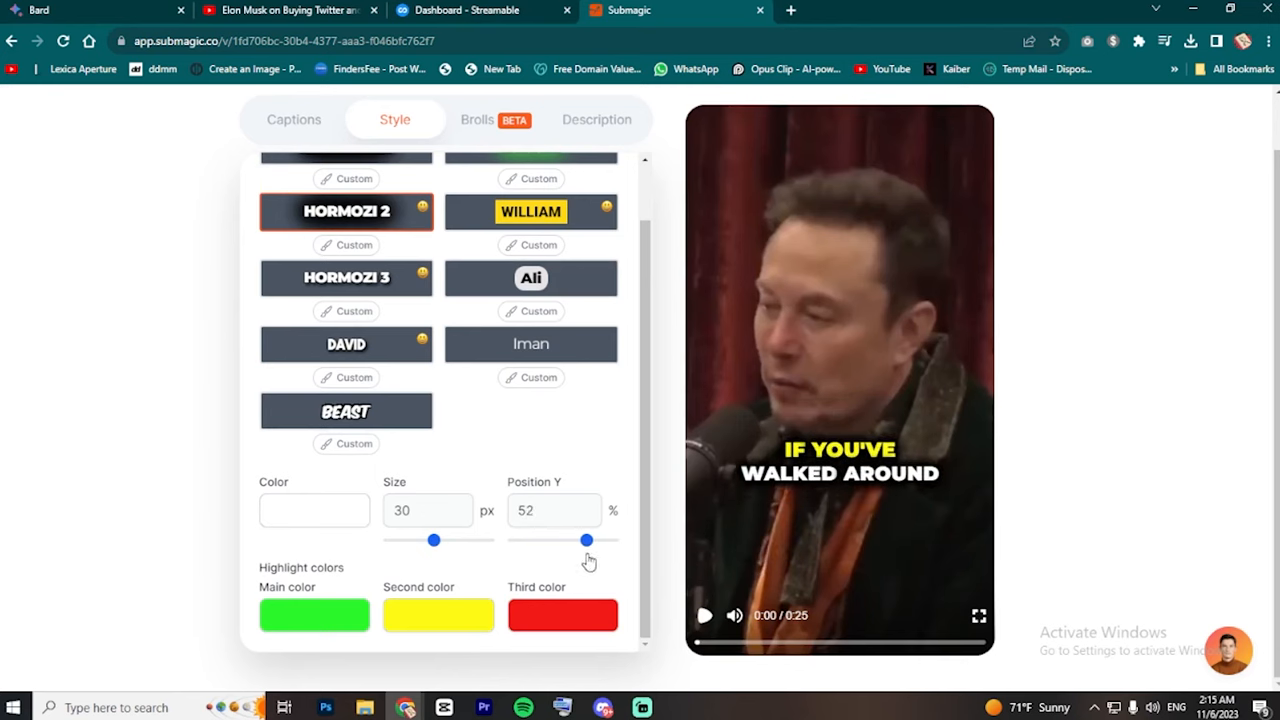
pyautogui.click(703, 615)
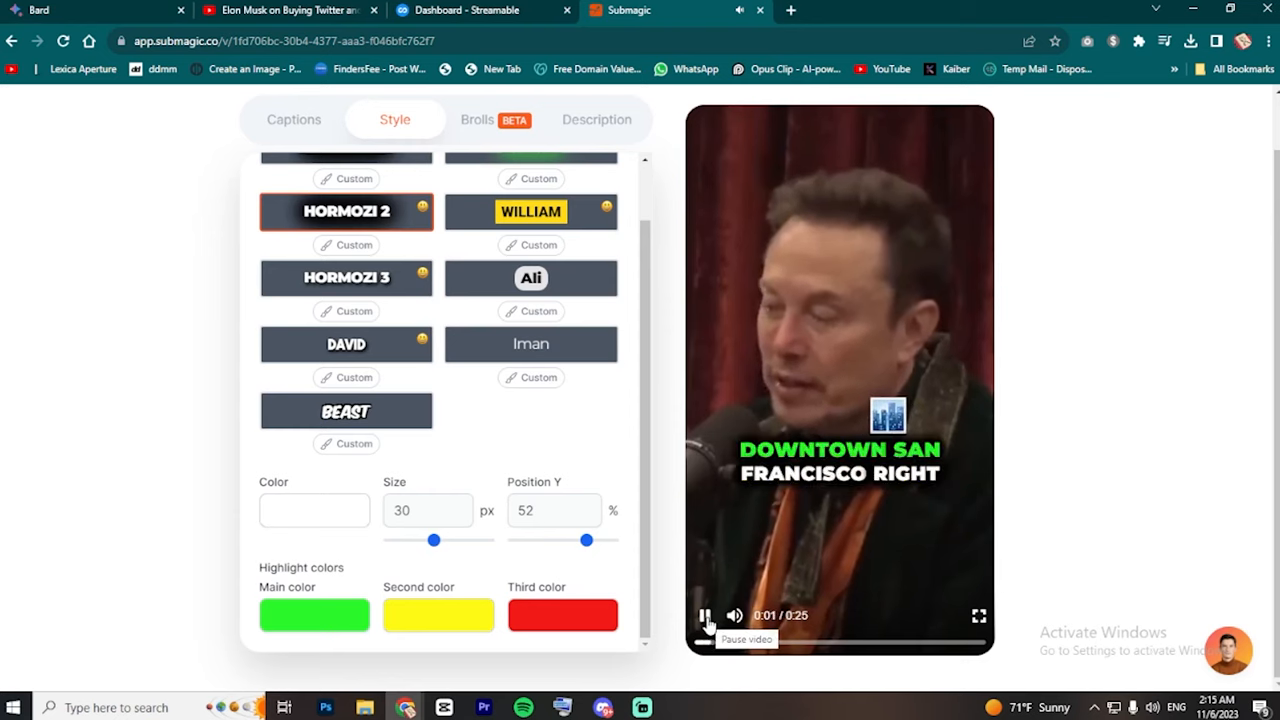
pyautogui.click(314, 510)
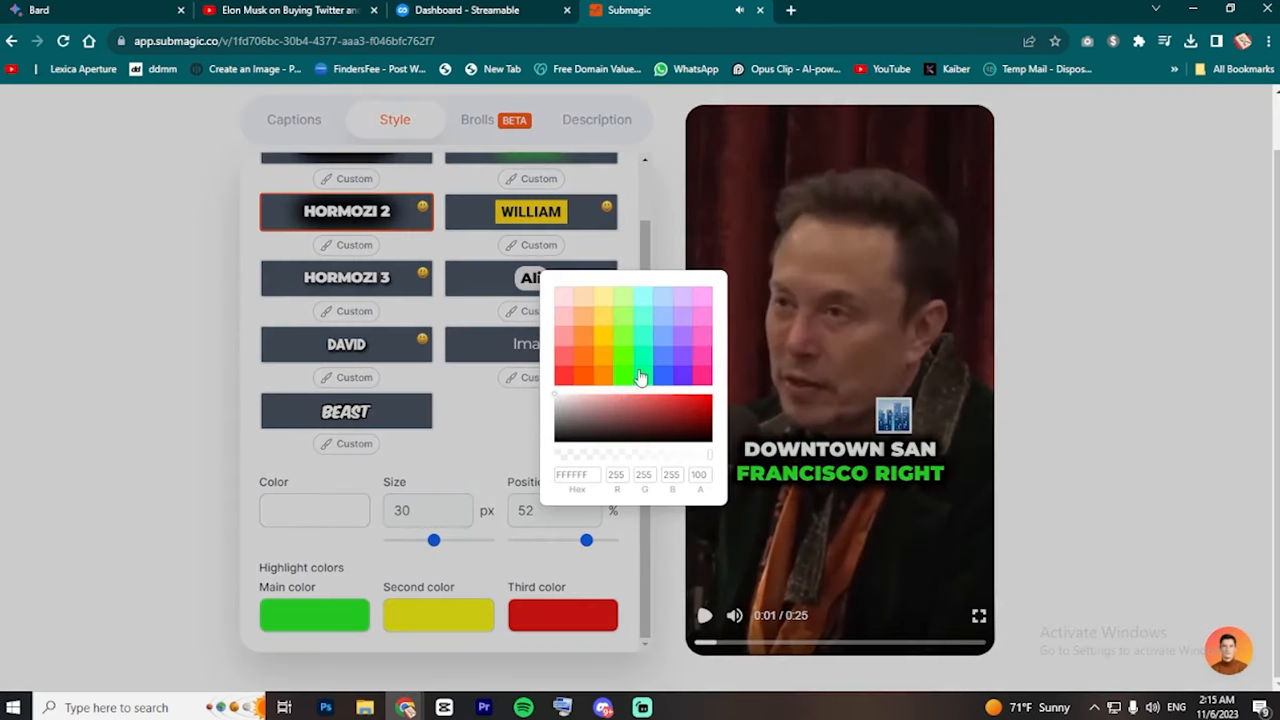
pyautogui.click(697, 327)
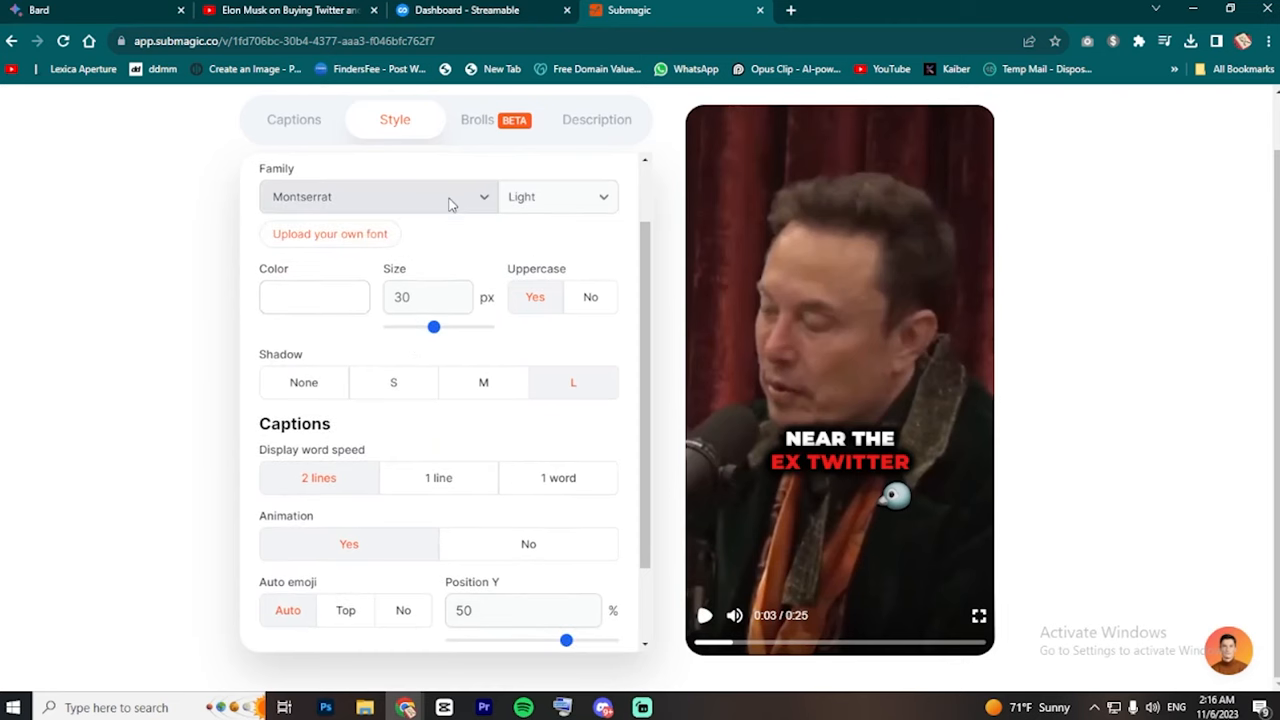
# - Try Eurostile and Rubik fonts, keep Montserrat Light, enlarge slightly and add medium shadow
pyautogui.click(375, 196)
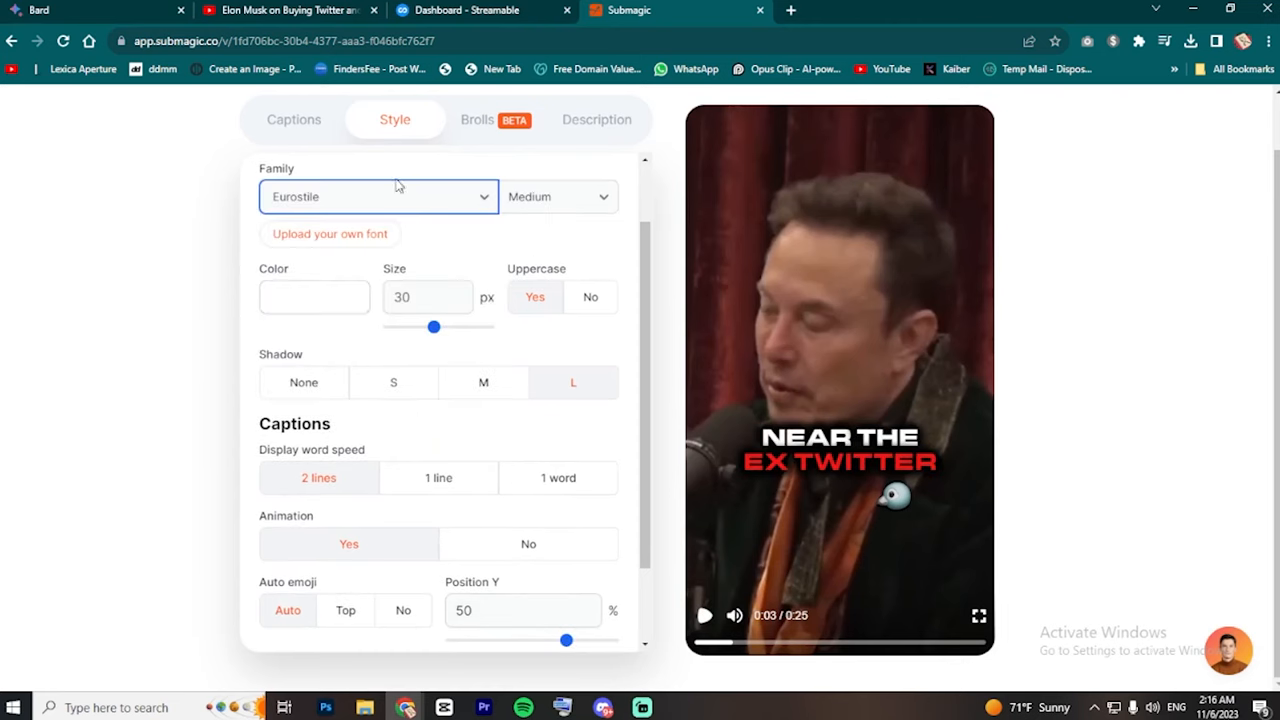
pyautogui.click(378, 196)
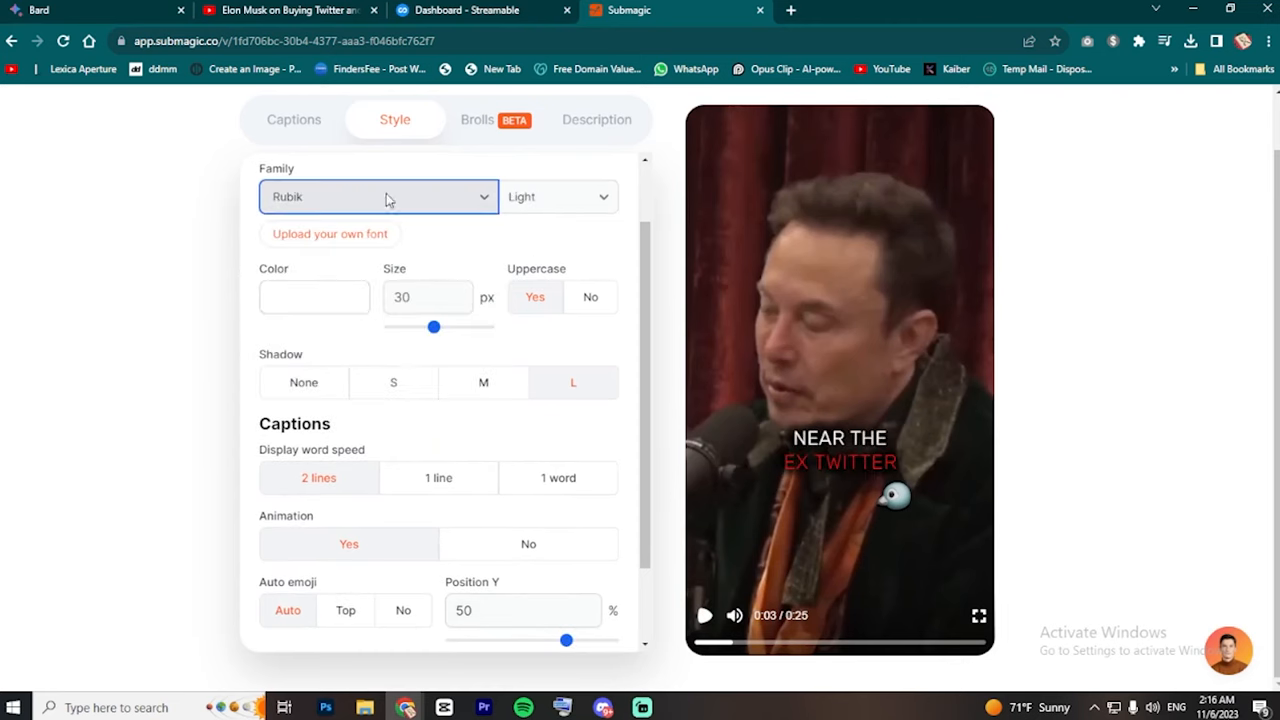
pyautogui.click(557, 196)
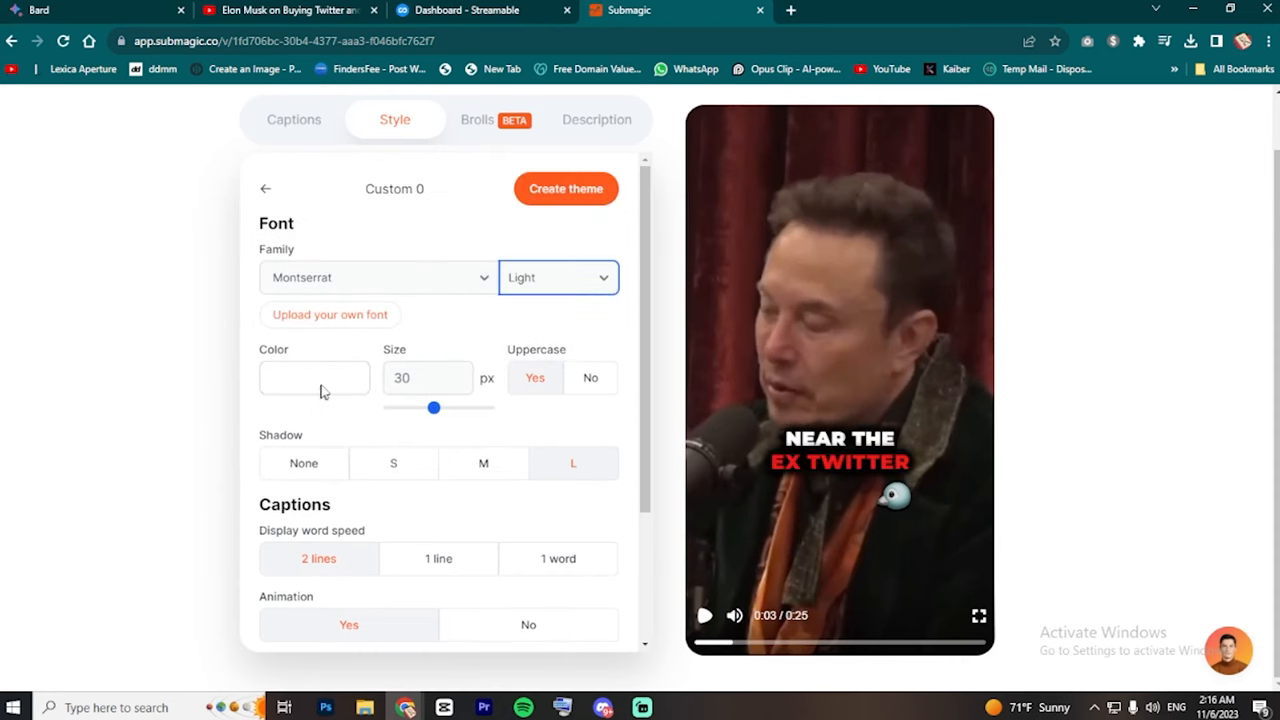
pyautogui.moveTo(434, 407); pyautogui.dragTo(440, 407)
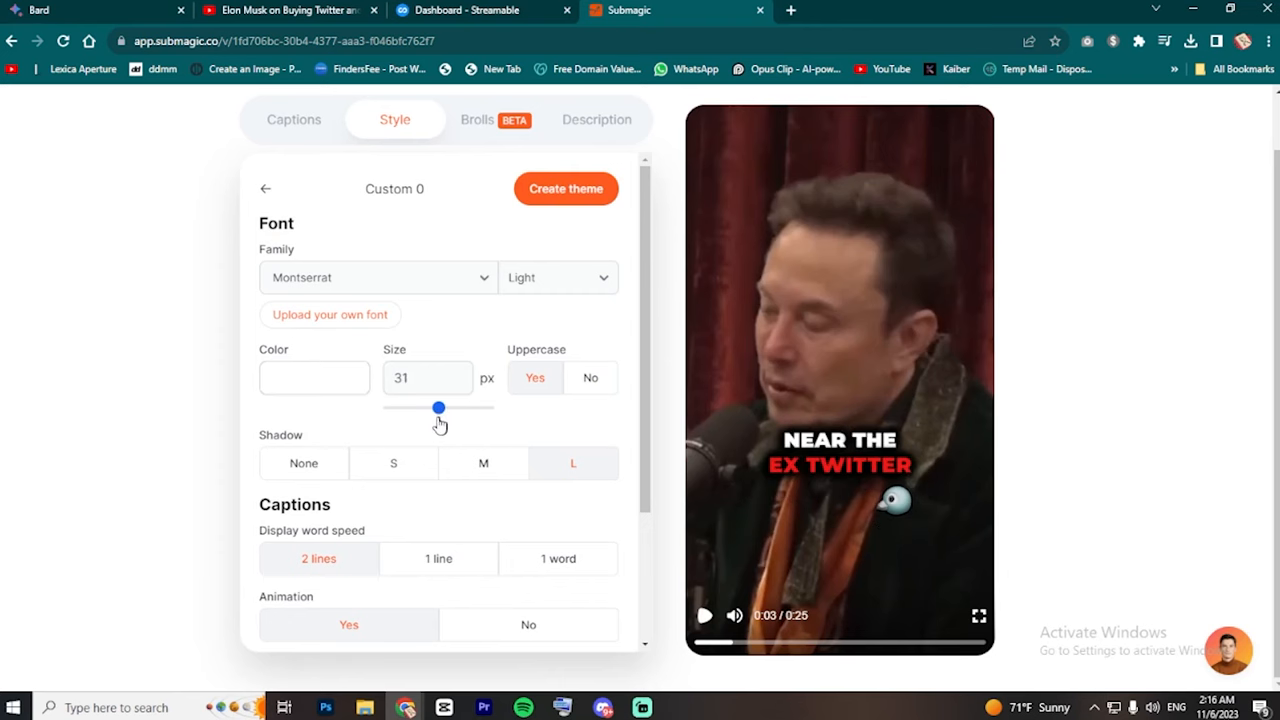
pyautogui.click(590, 377)
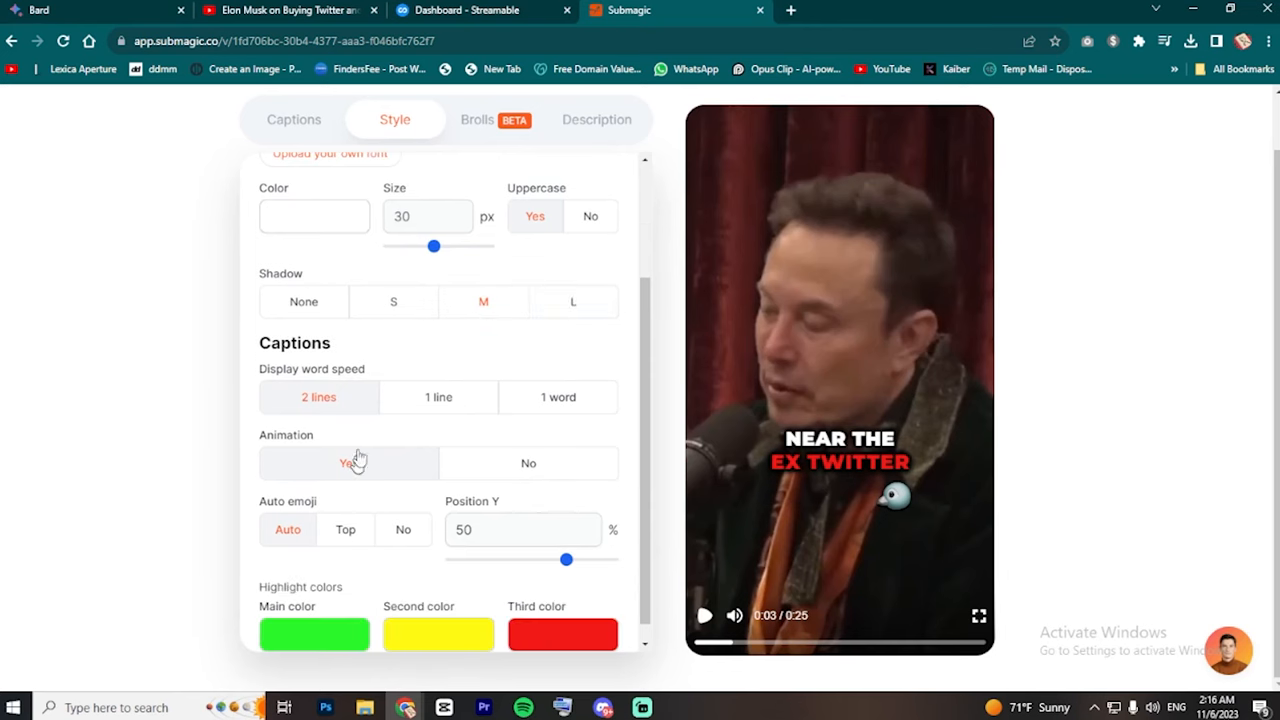
# - Preview the captions with the 1-line and 1-word display options
pyautogui.click(438, 397)
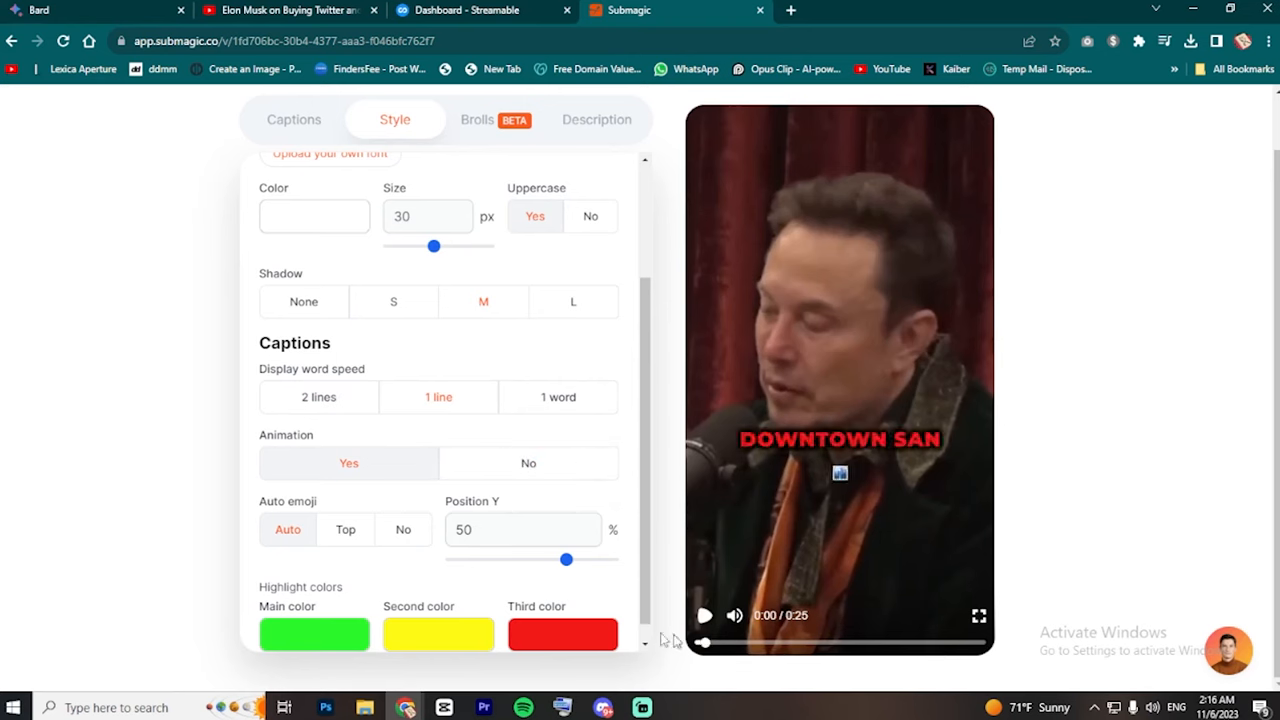
pyautogui.click(705, 615)
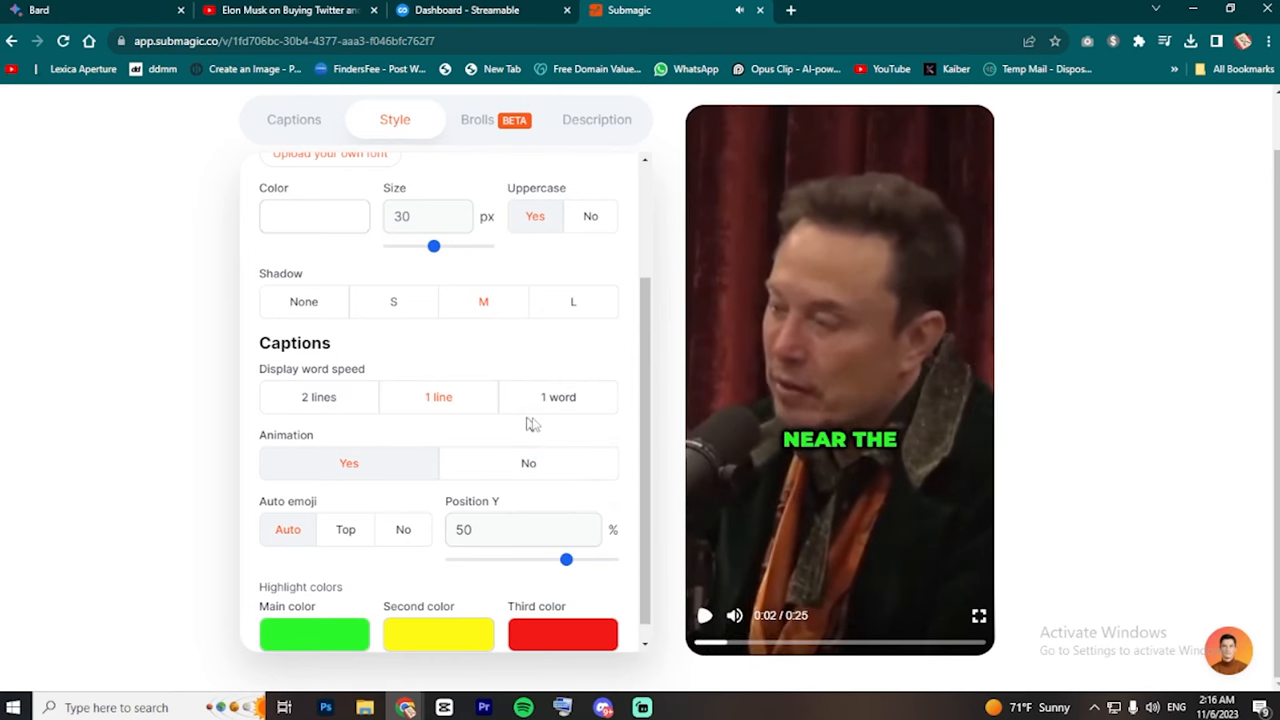
pyautogui.click(558, 397)
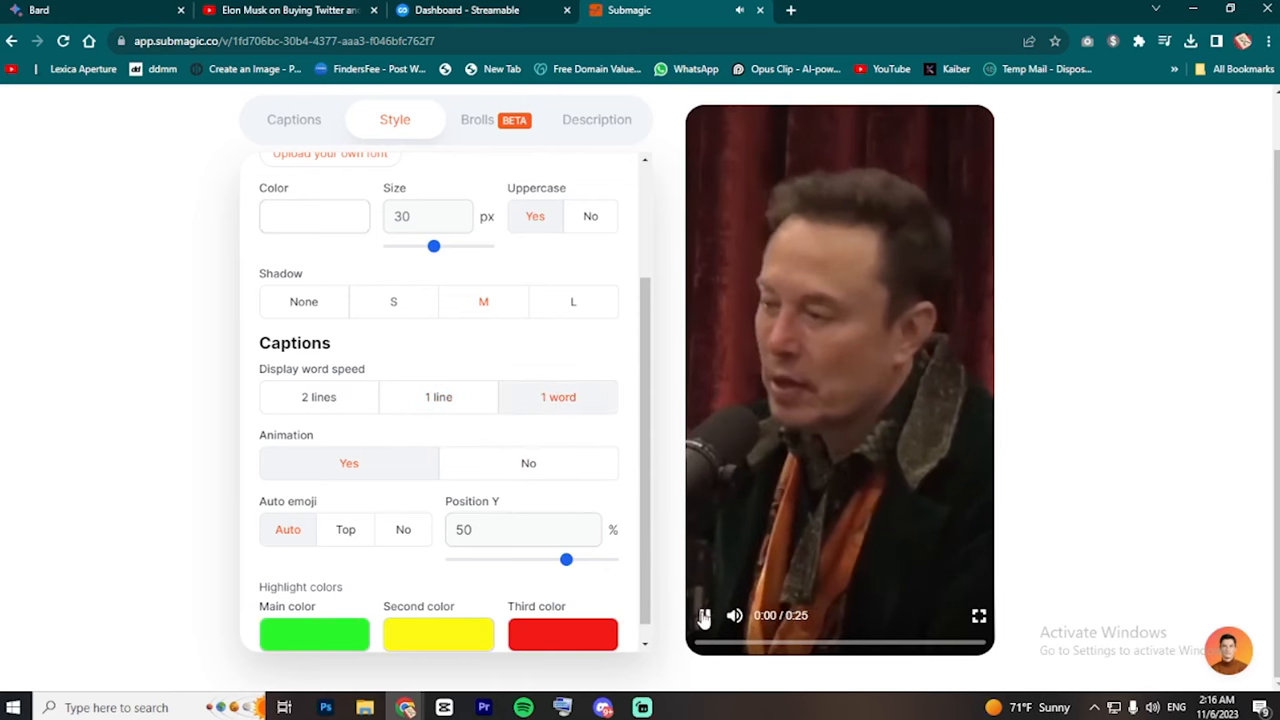
pyautogui.click(704, 615)
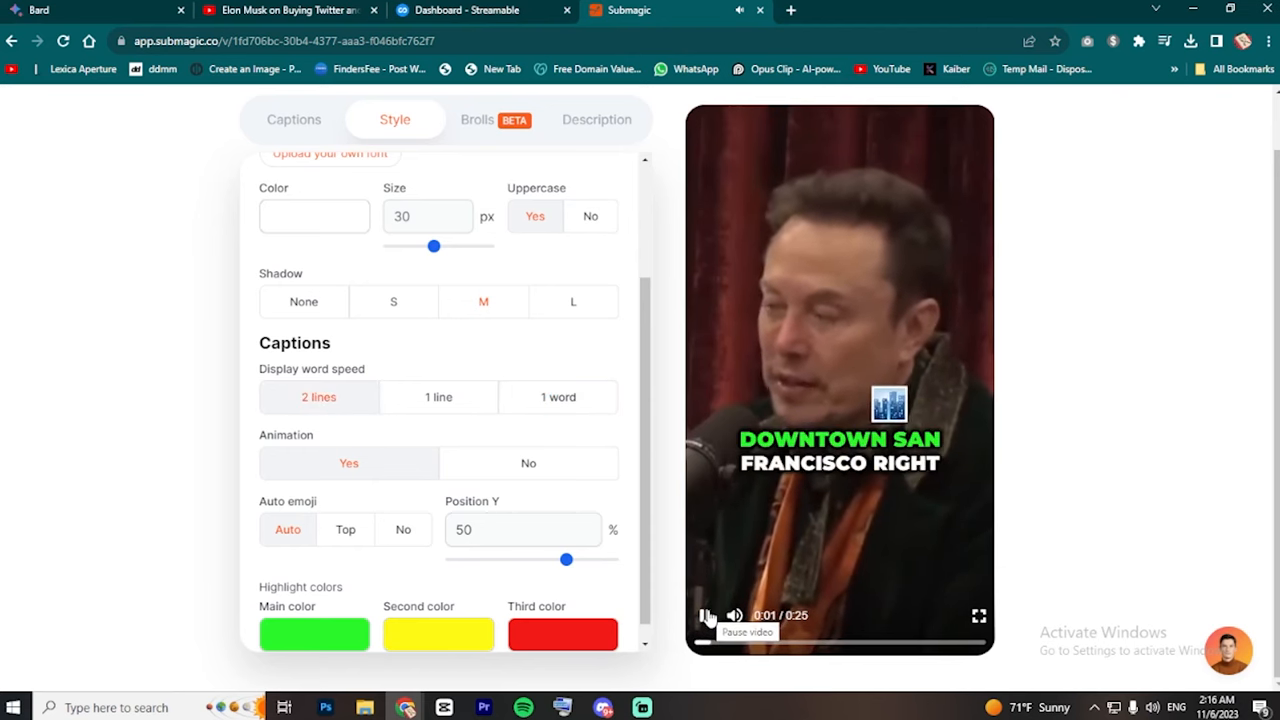
pyautogui.click(528, 463)
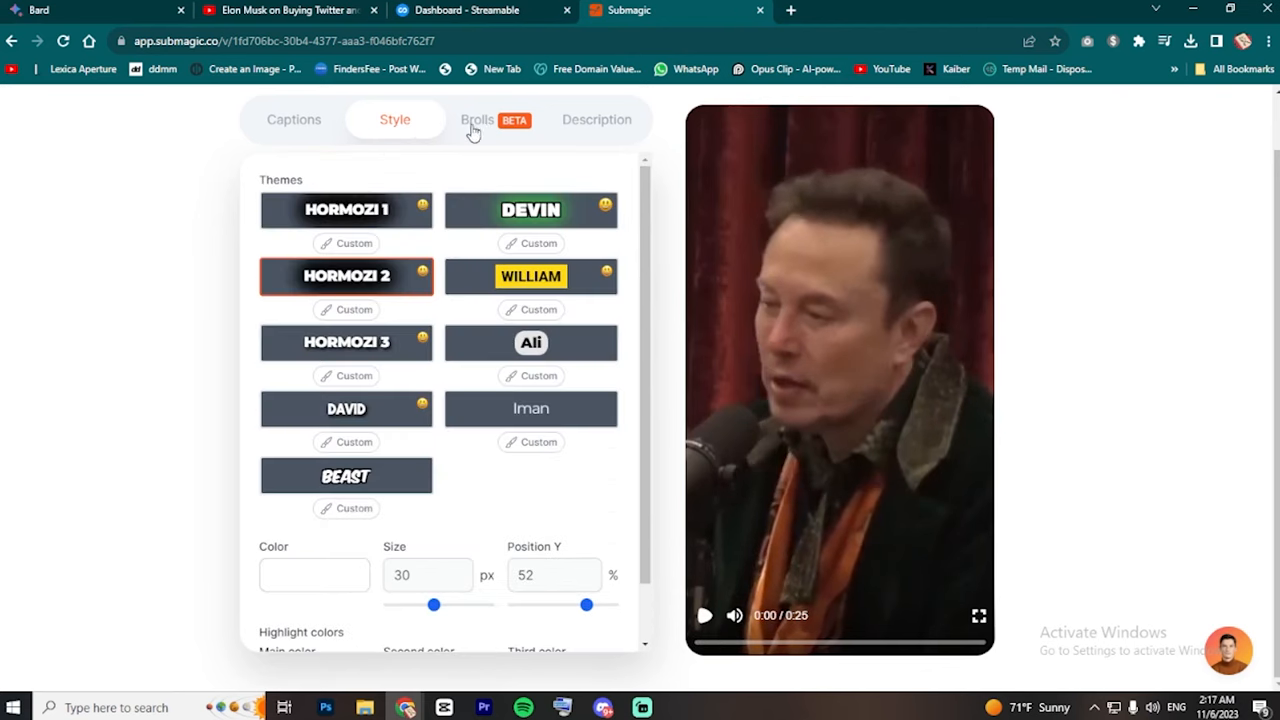
# - Add the zombie-at-the-door stock clip as B-roll on 'it's a zombie apocalypse'
pyautogui.click(477, 120)
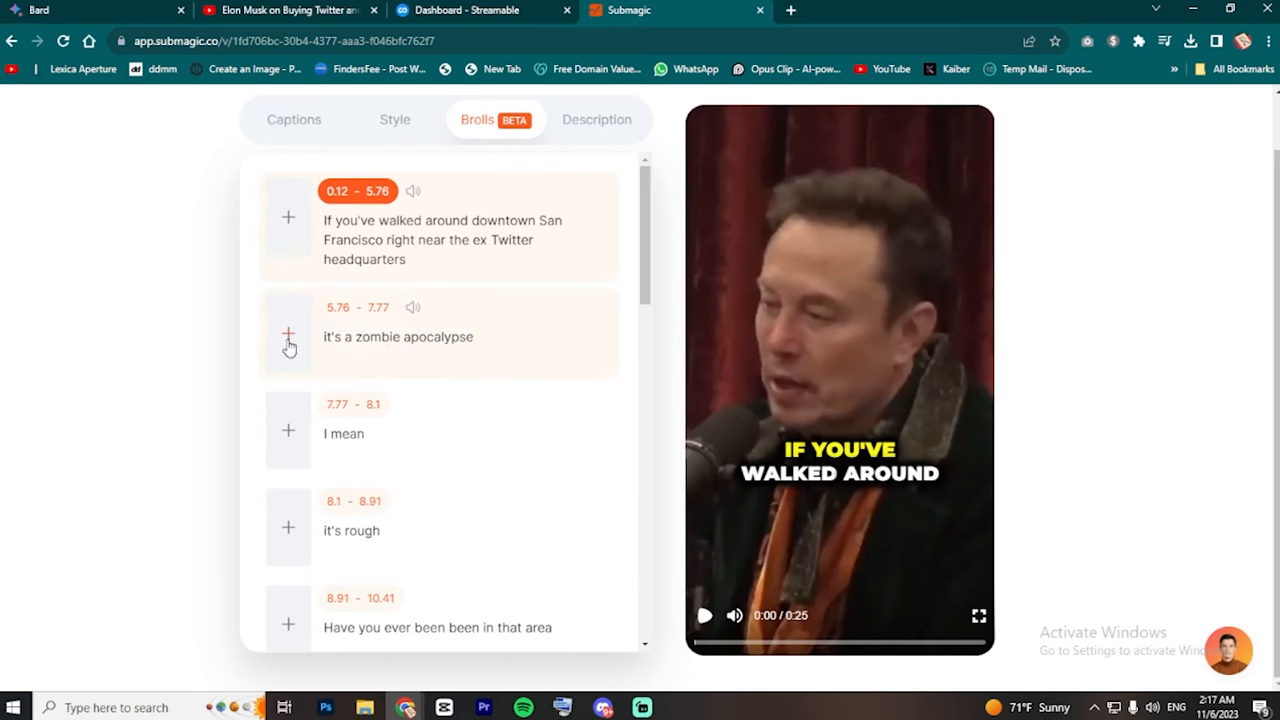
pyautogui.click(289, 334)
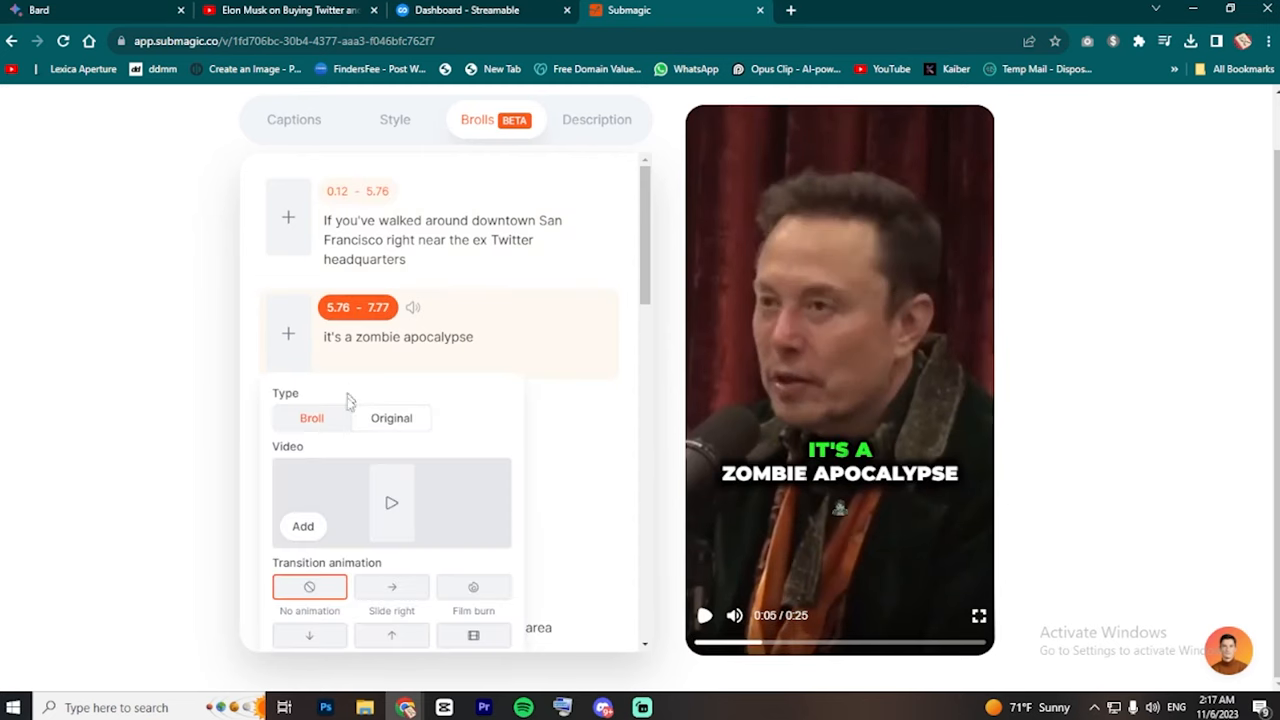
pyautogui.scroll(-3)
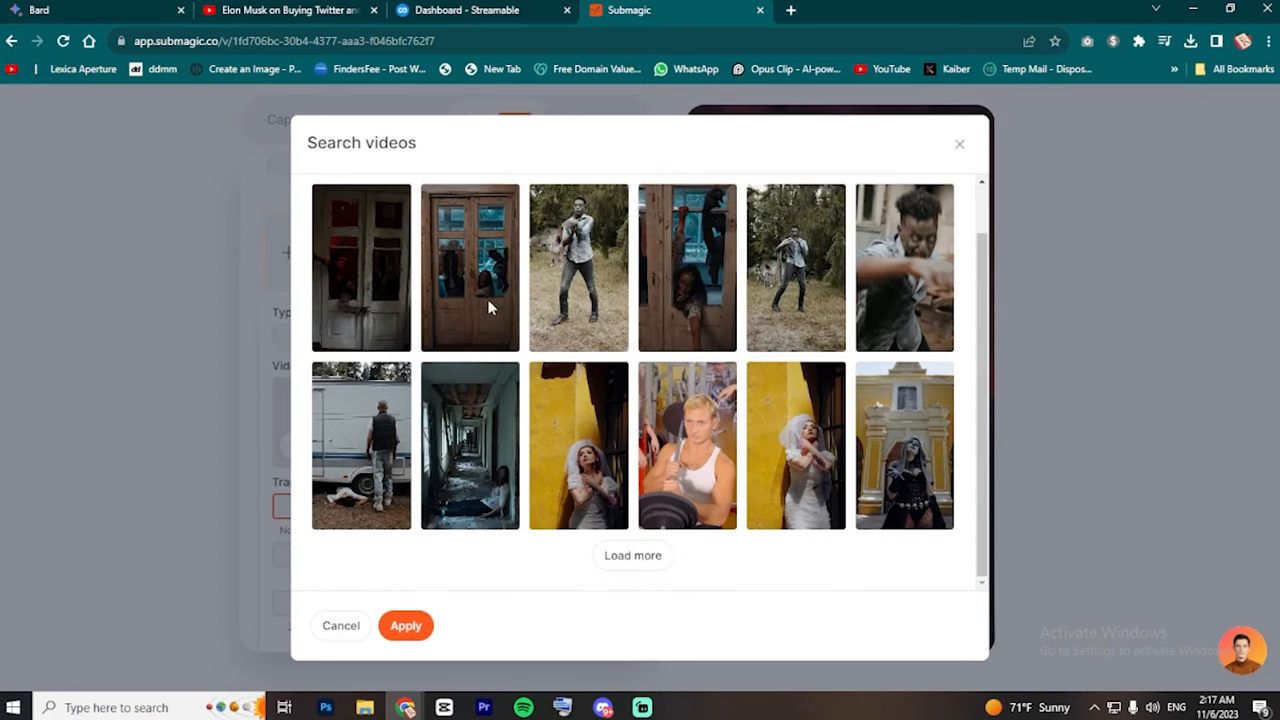
pyautogui.click(469, 267)
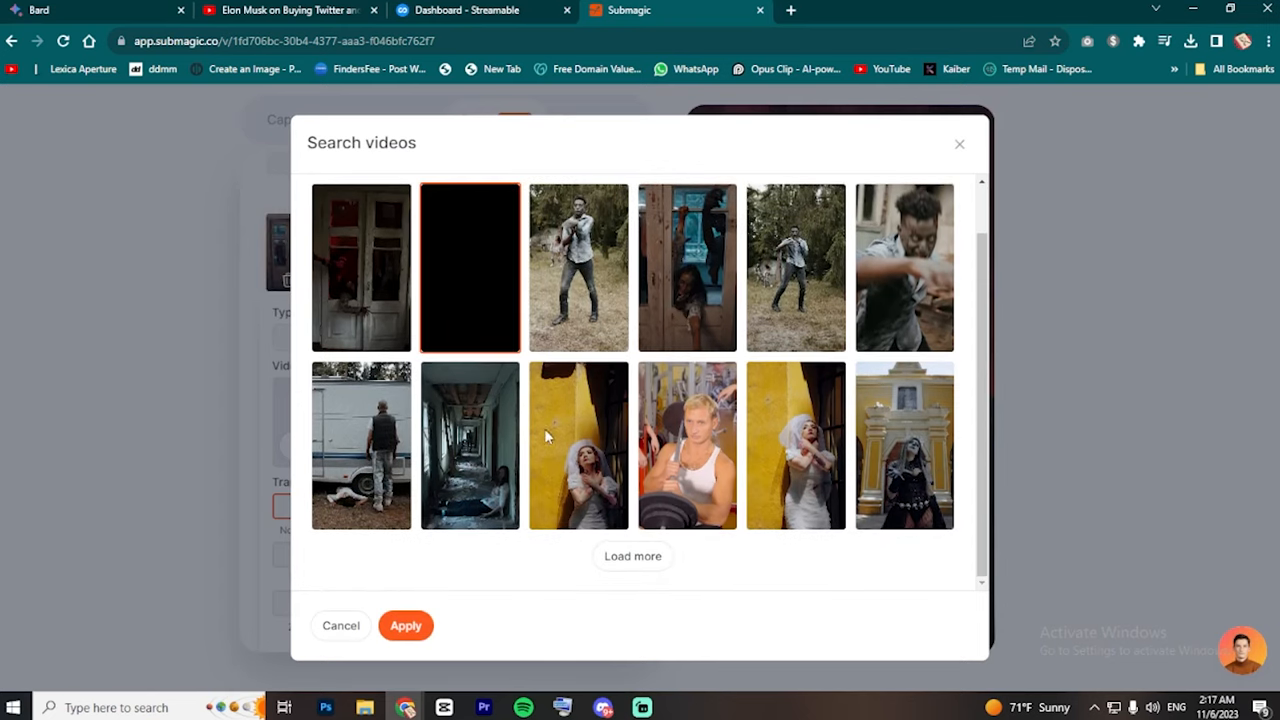
pyautogui.click(405, 625)
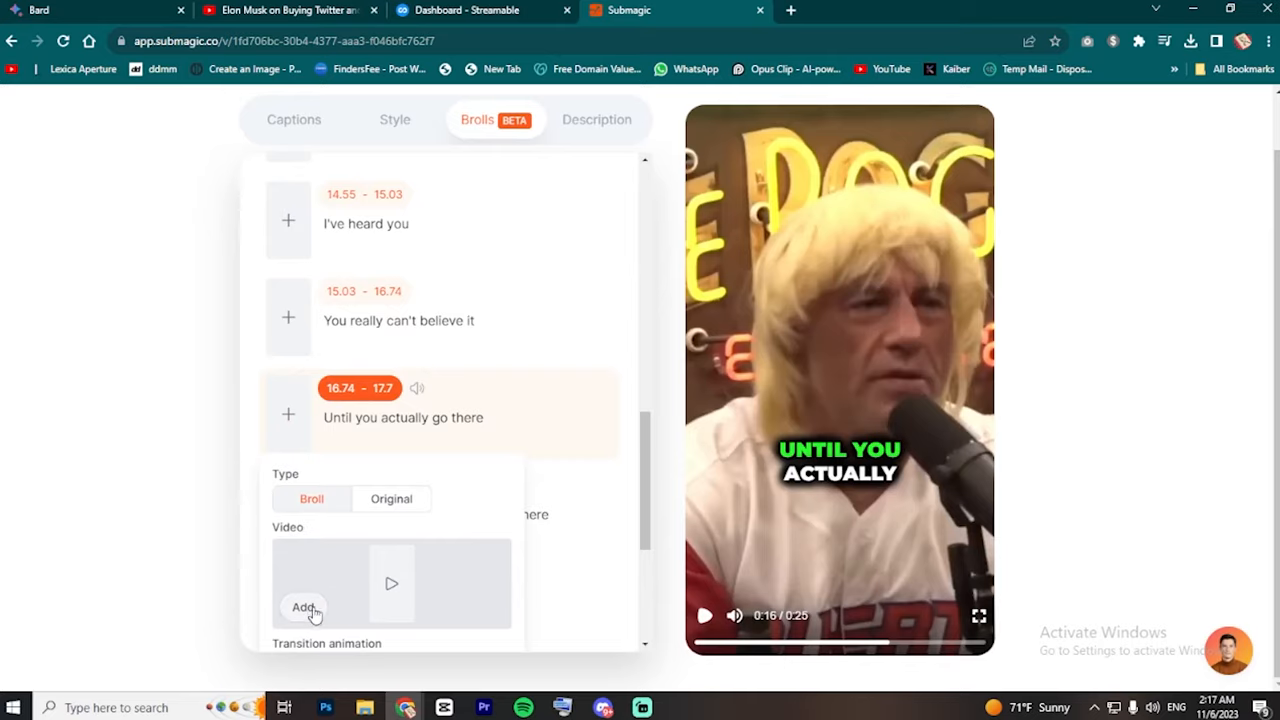
# - Add a Golden Gate sunset stock clip to 'Until you actually go there'
pyautogui.click(303, 607)
pyautogui.write('san fransisco')
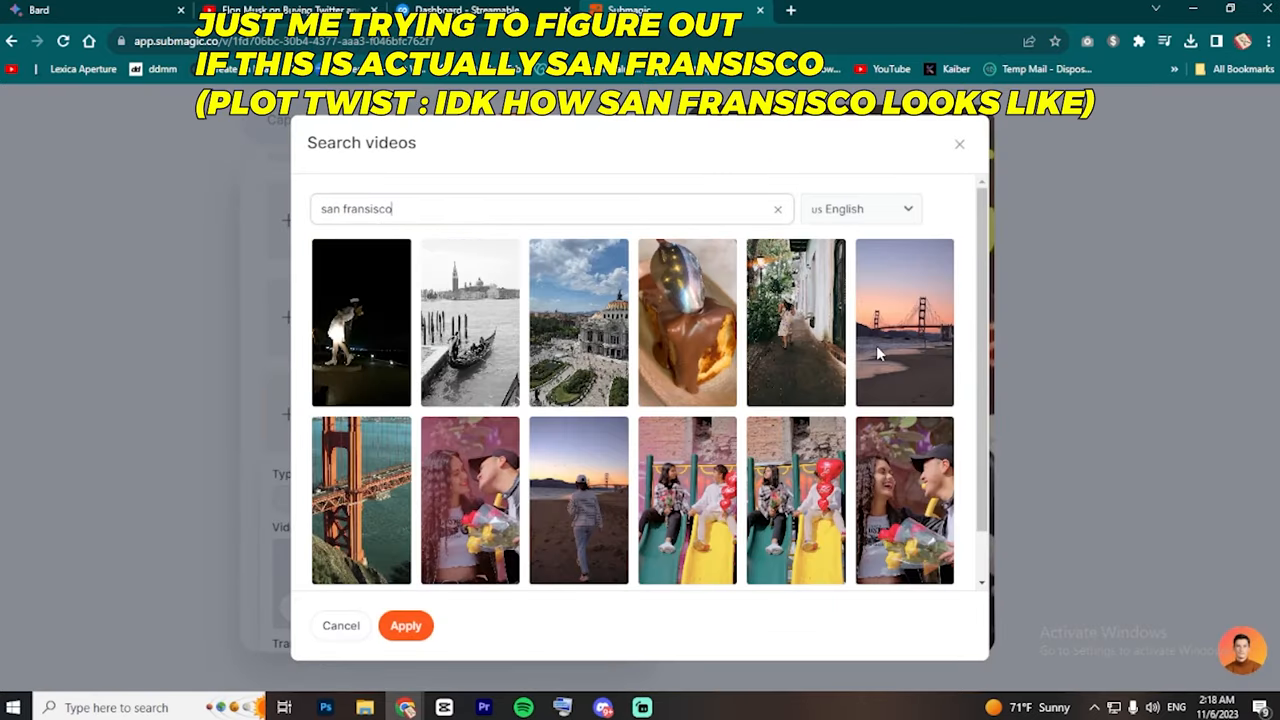
pyautogui.click(903, 322)
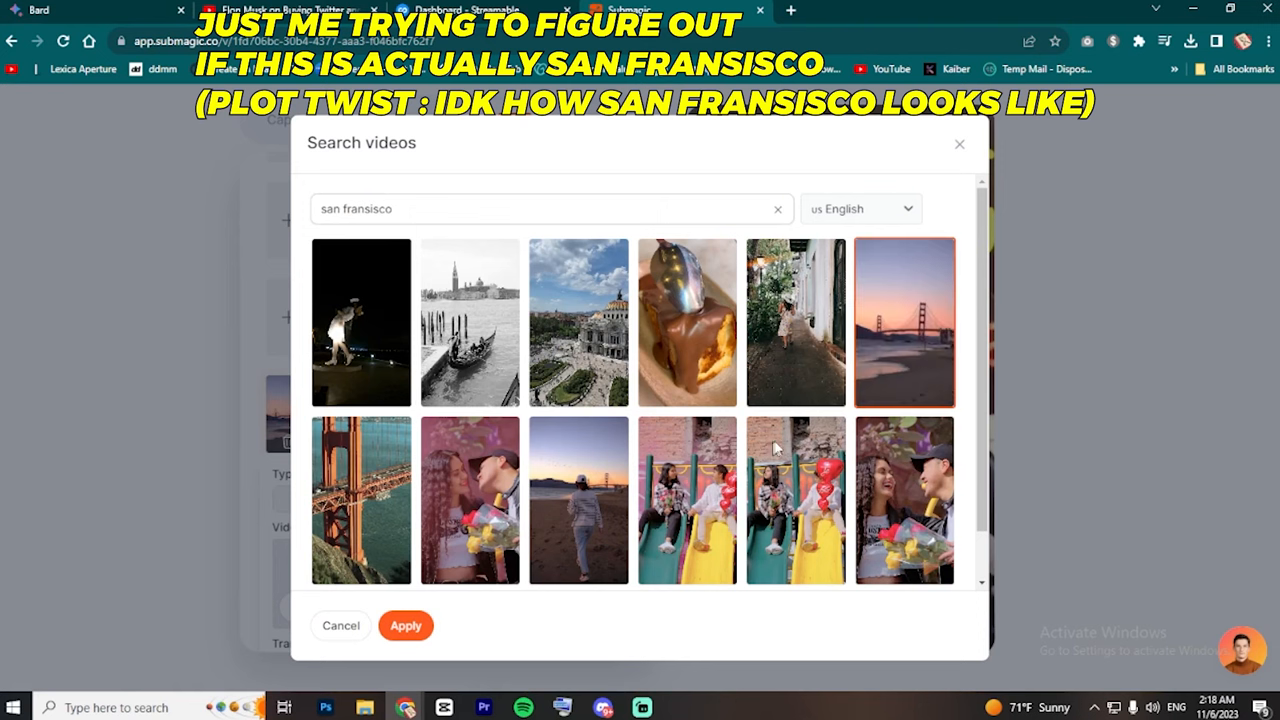
pyautogui.click(405, 625)
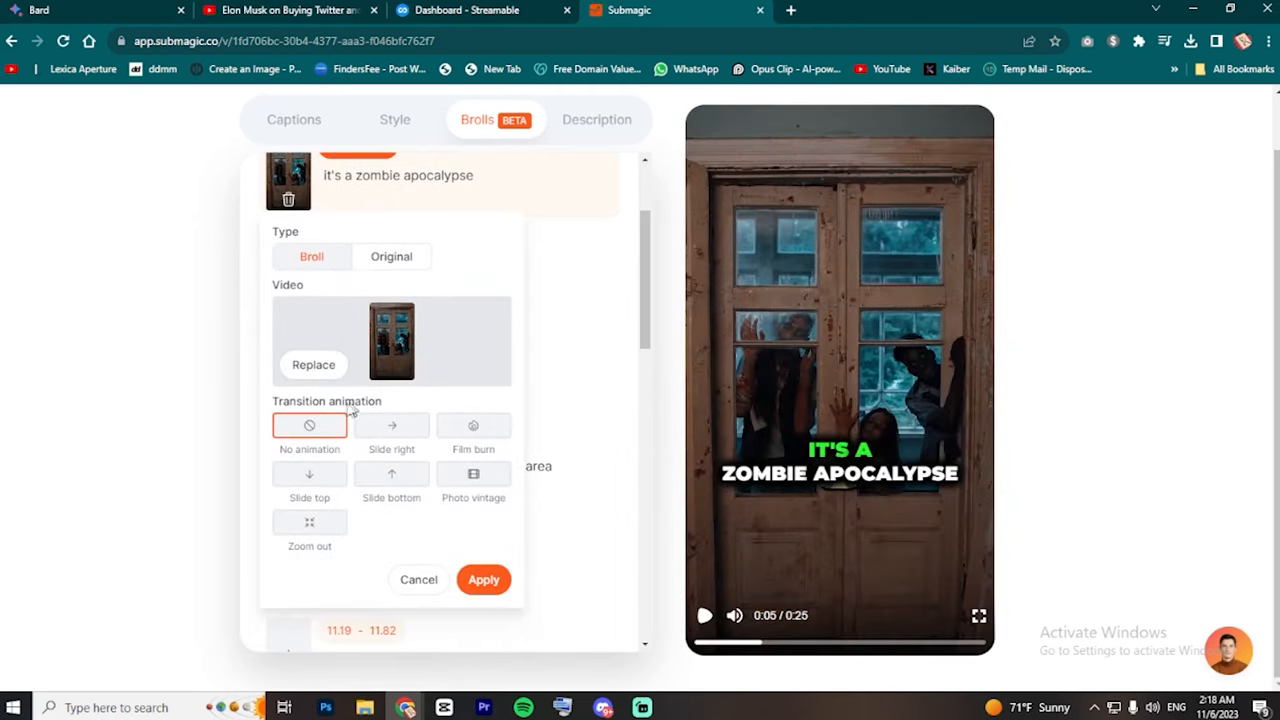
# - Apply the Film burn transition to the zombie B-roll and preview it from that line
pyautogui.click(473, 425)
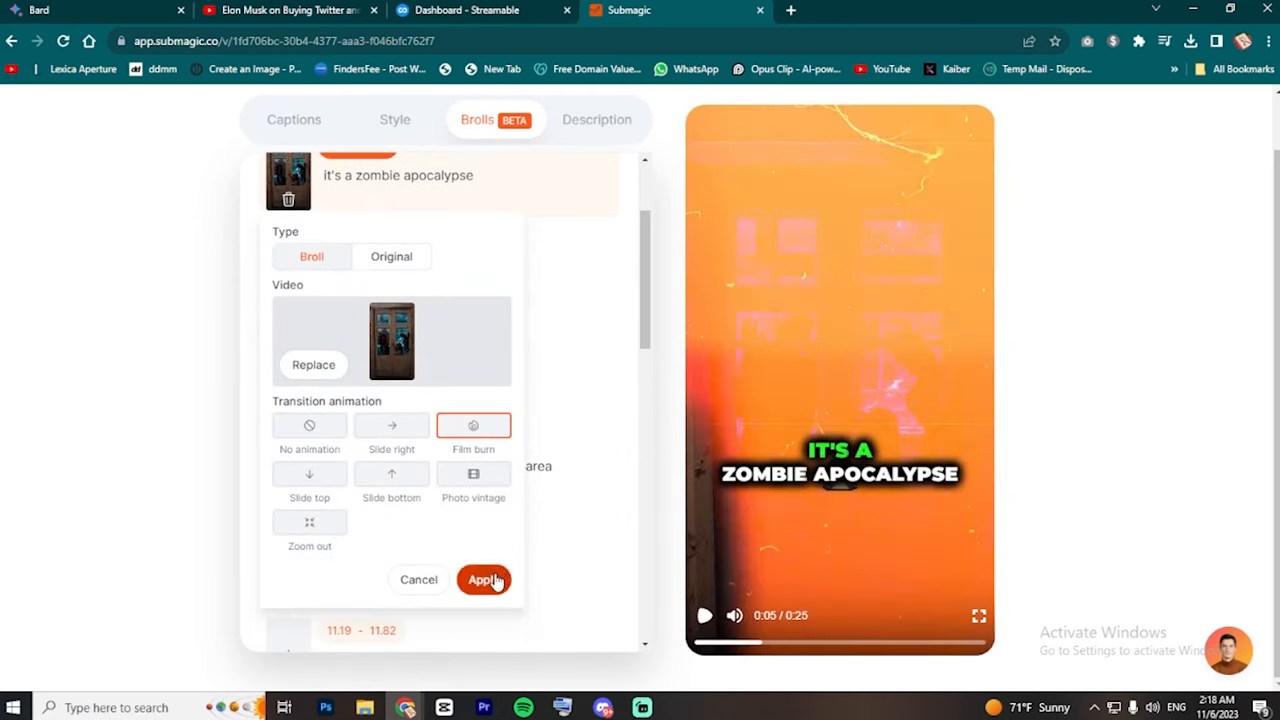
pyautogui.click(484, 579)
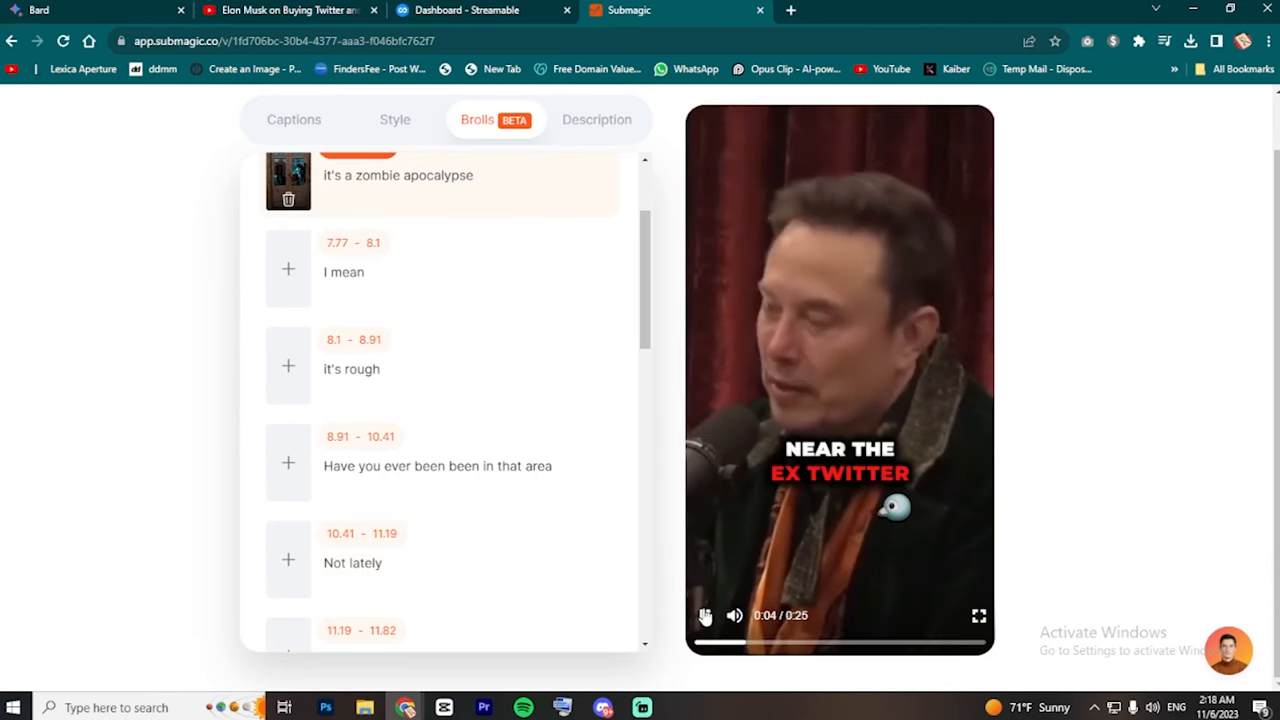
pyautogui.click(705, 615)
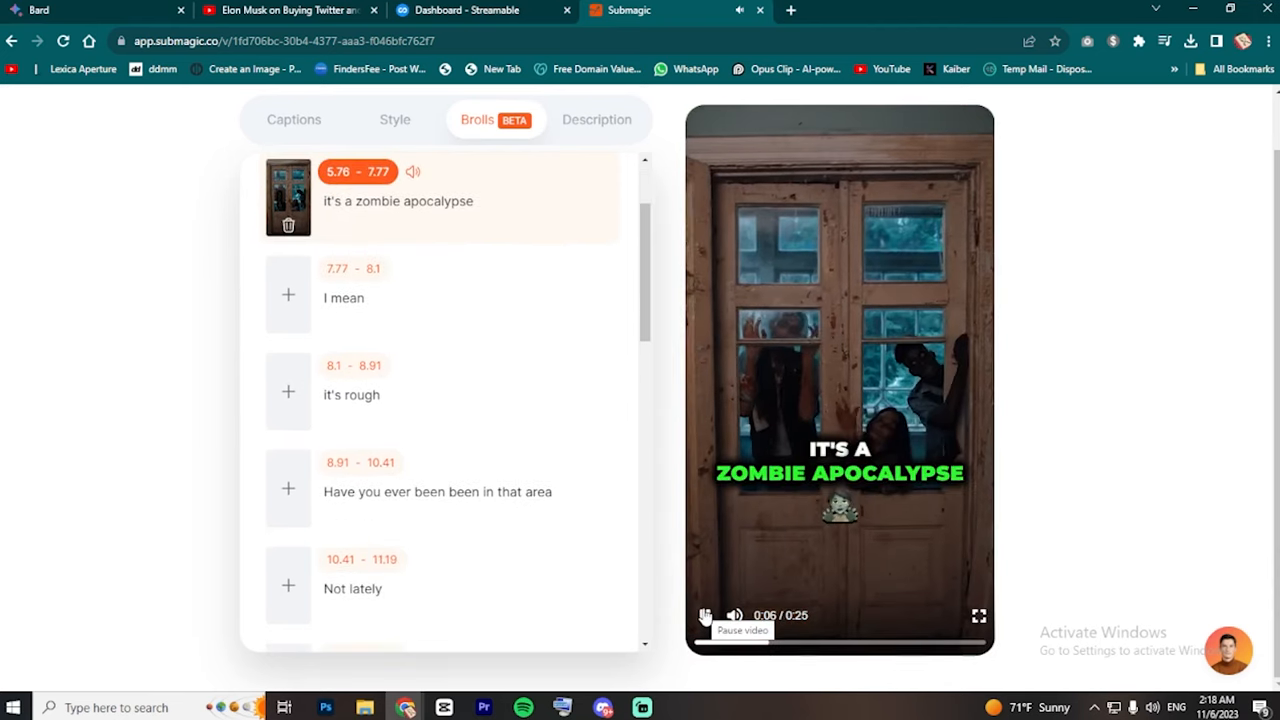
pyautogui.scroll(-3)
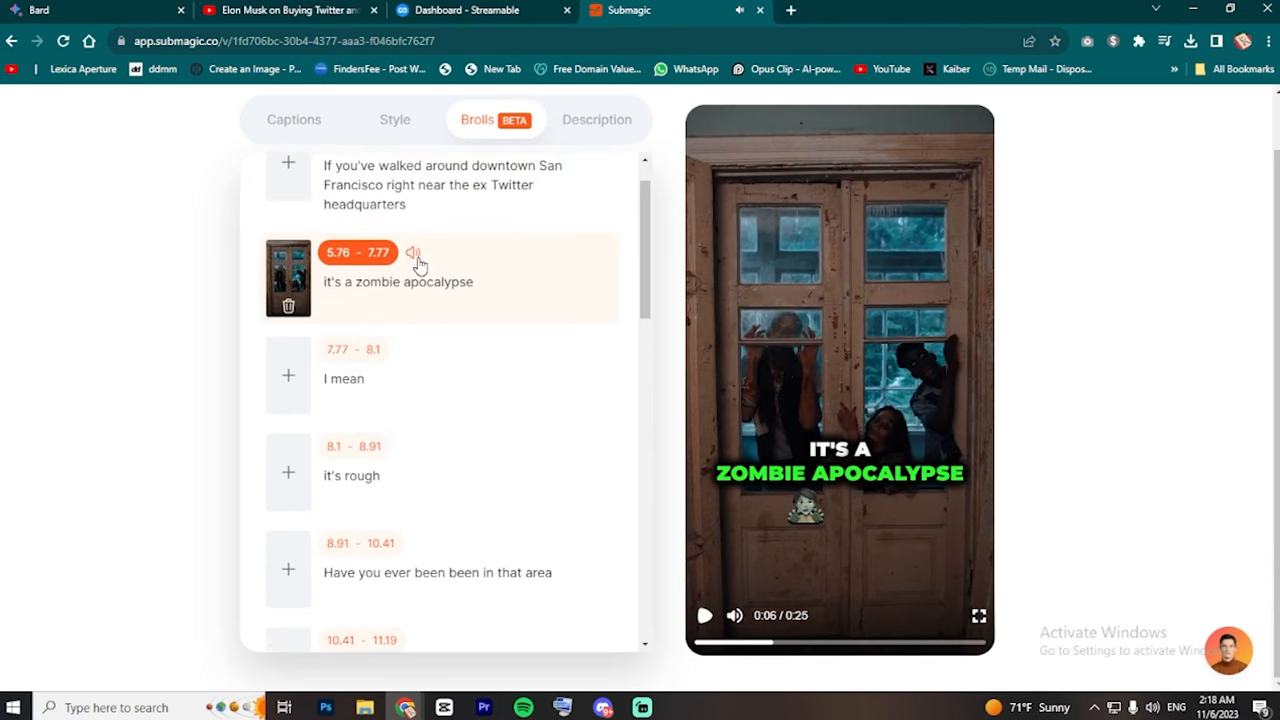
pyautogui.click(413, 252)
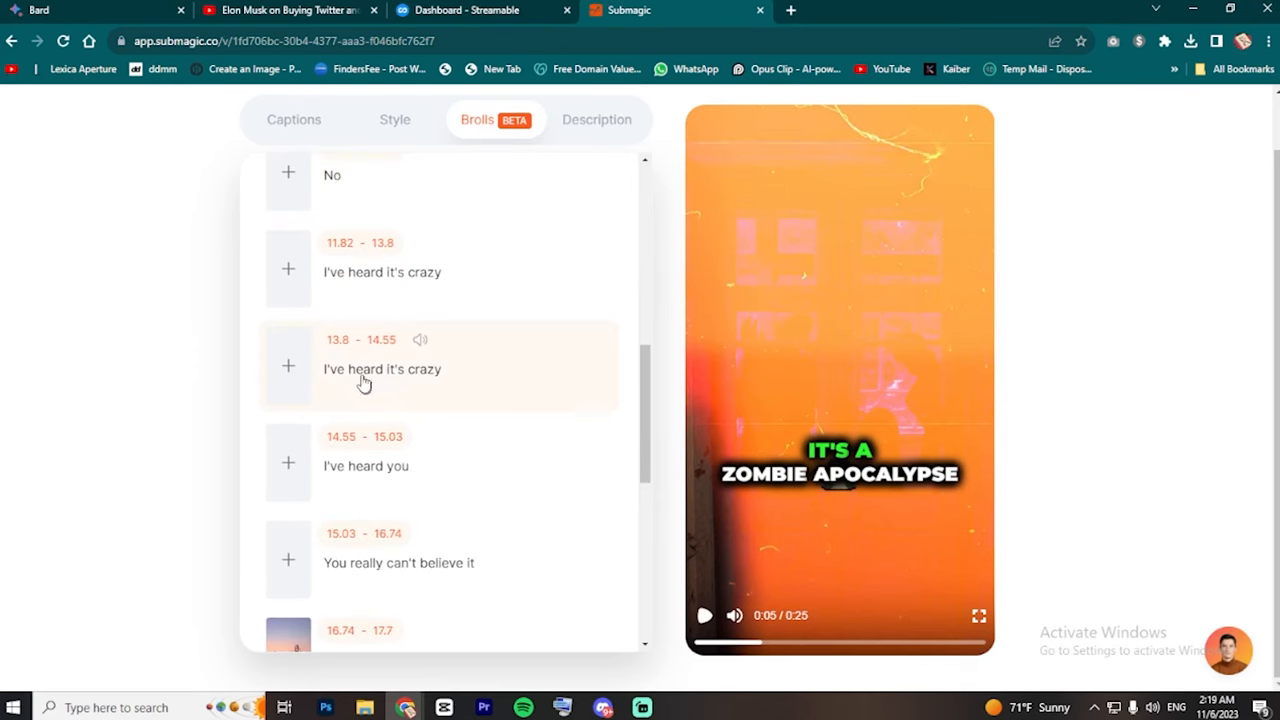
pyautogui.click(420, 340)
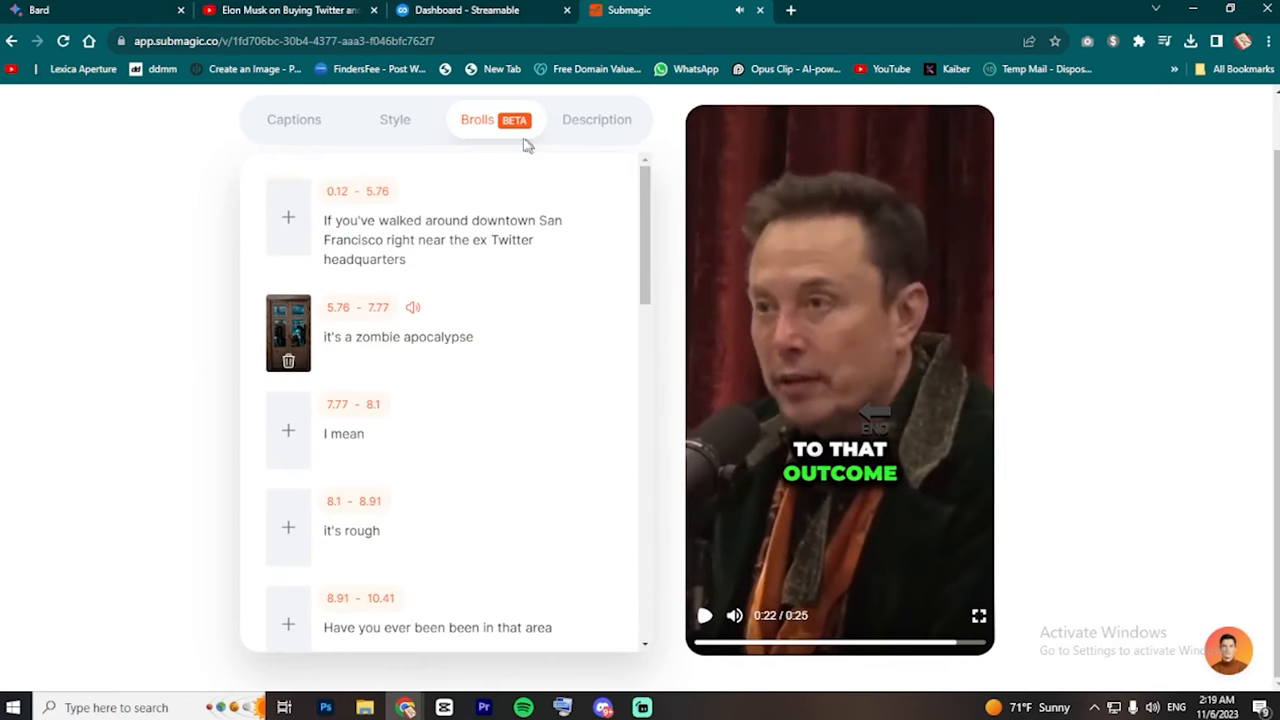
# - Read the AI description and hashtags, then return to the Captions transcript
pyautogui.click(597, 119)
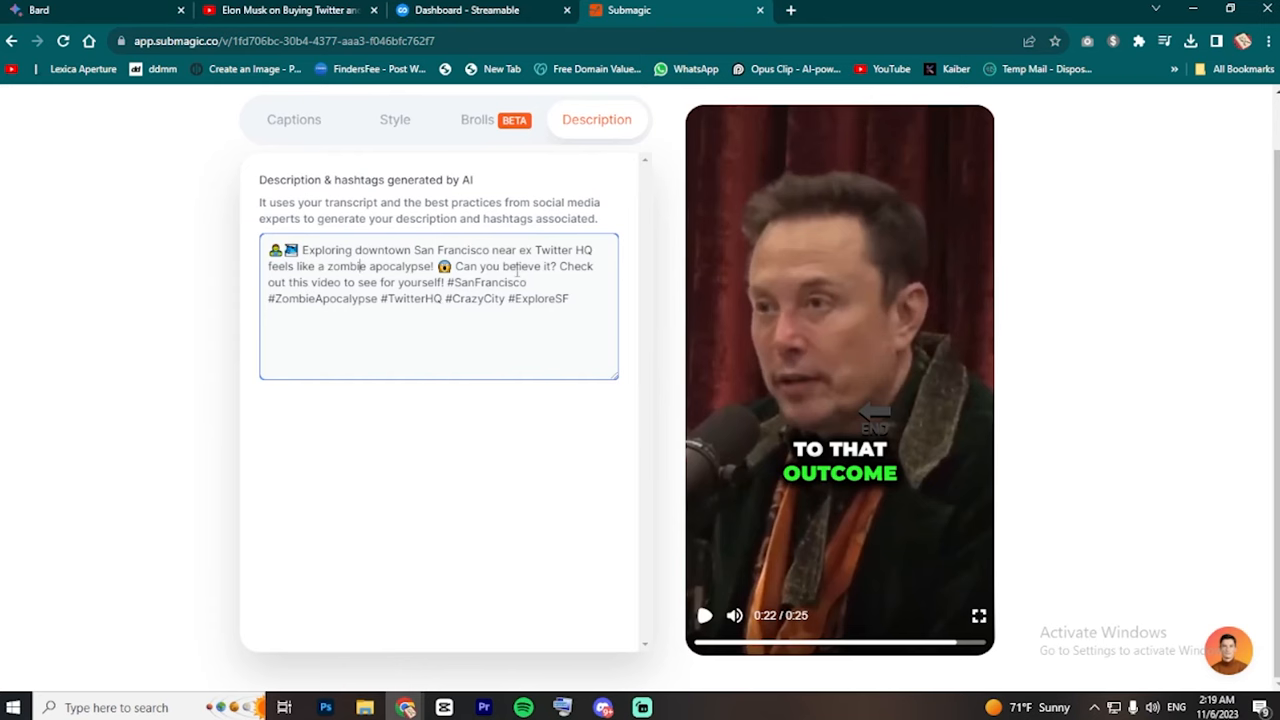
pyautogui.moveTo(293, 120)
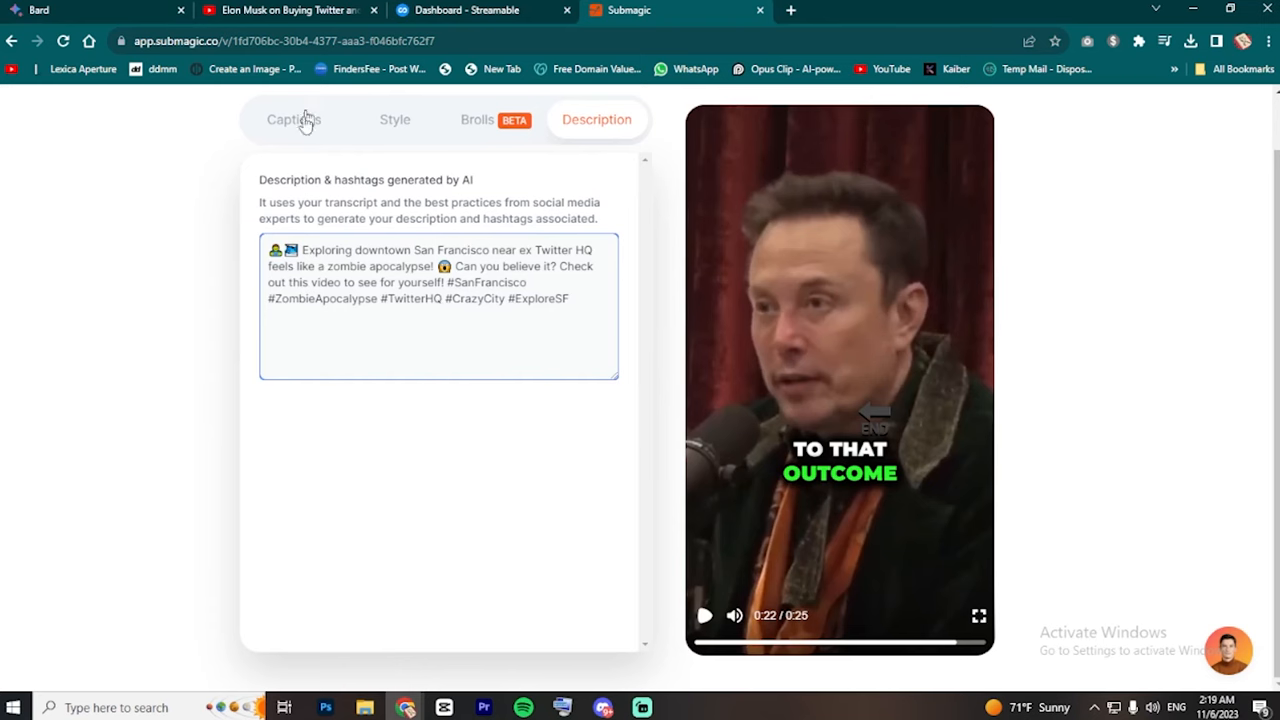
pyautogui.click(293, 119)
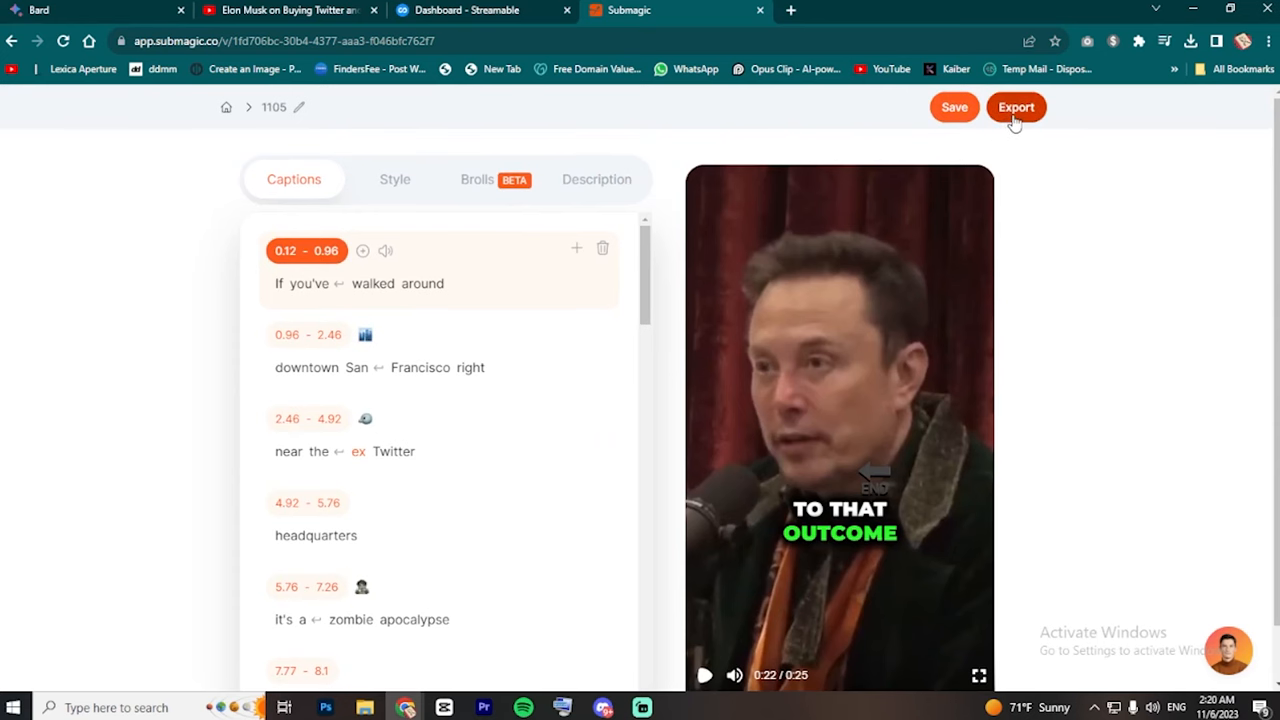
# - Export the captioned Rogan–Musk clip, then browse the affiliate page's 30% lifetime commission details
pyautogui.click(1016, 107)
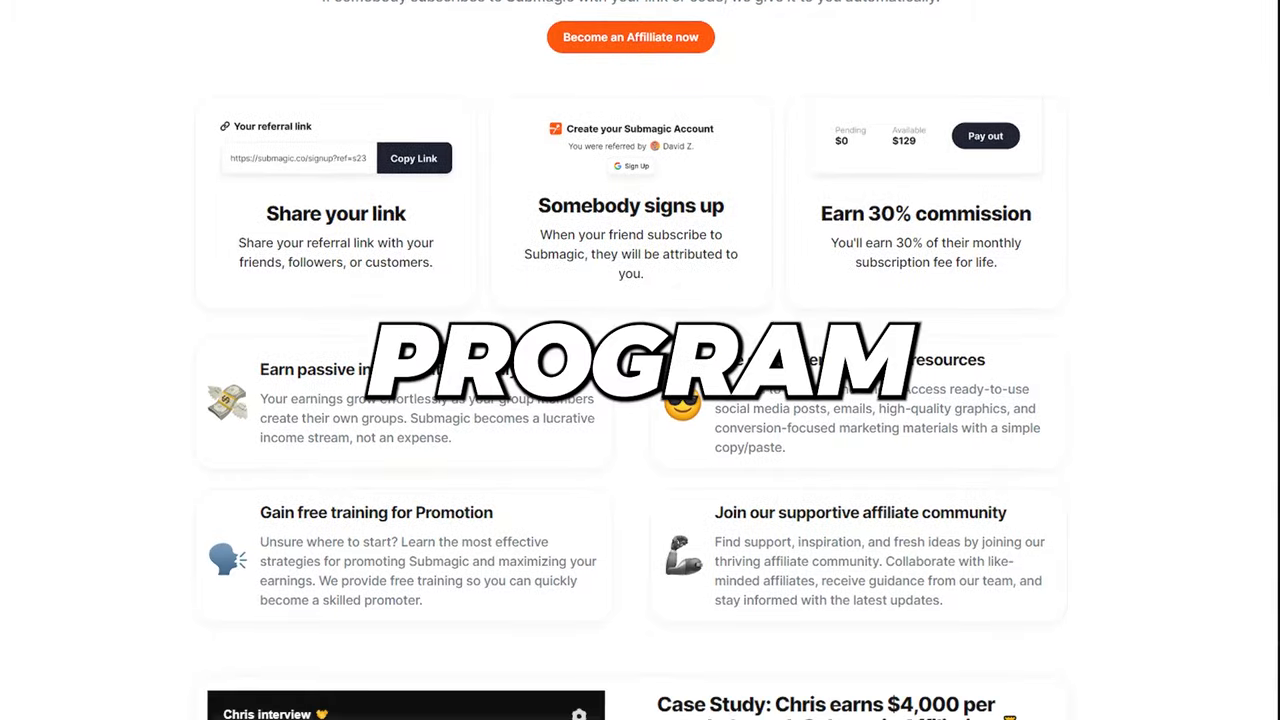
pyautogui.scroll(-3)
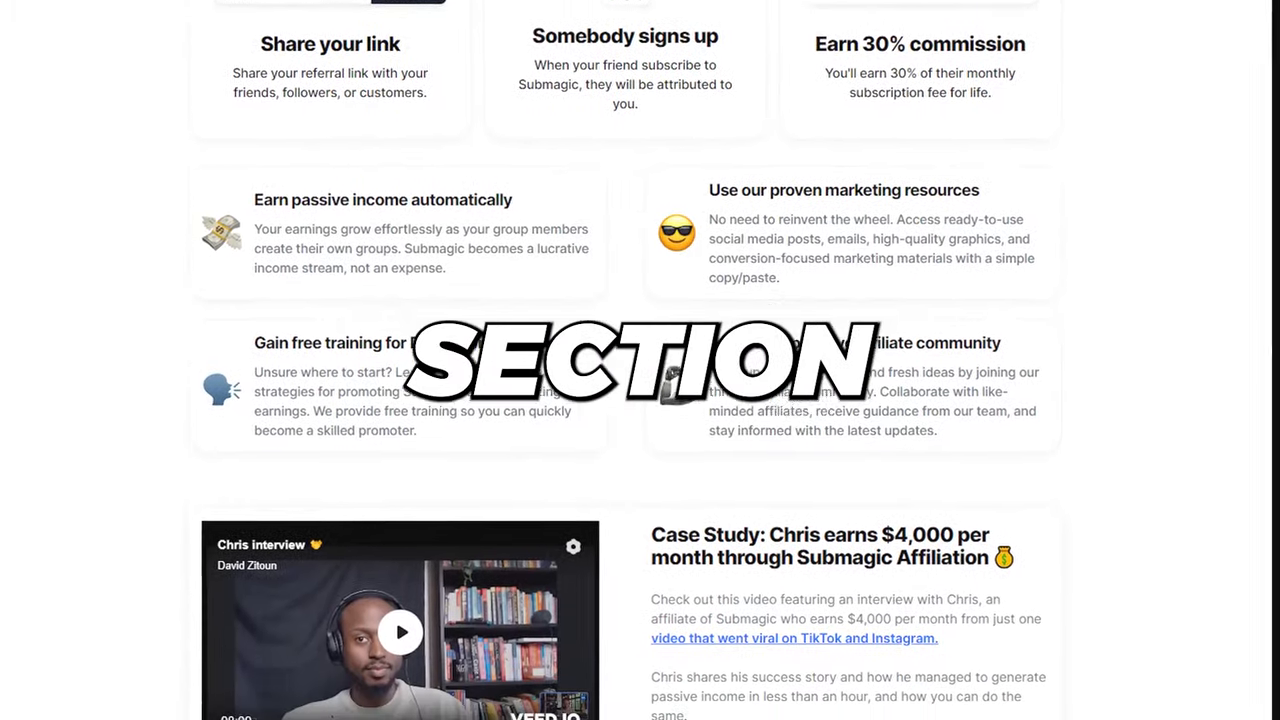